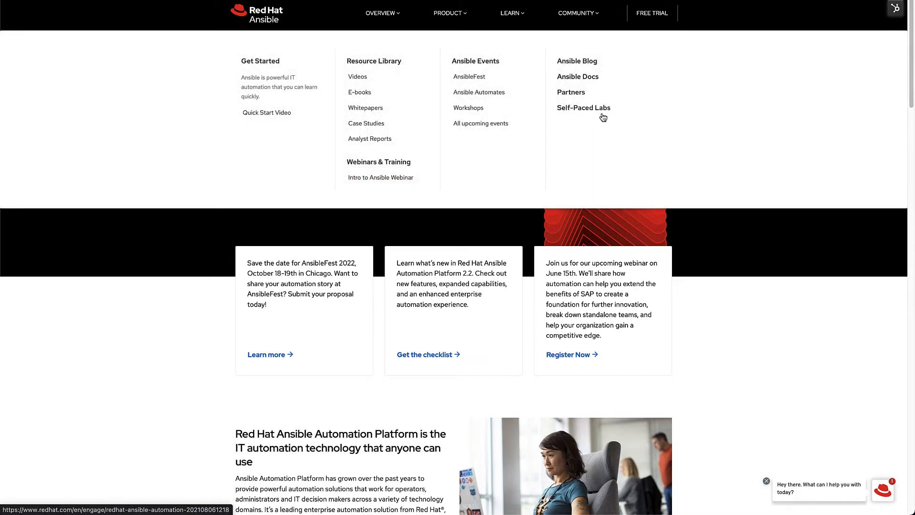
mouse_move(582, 109)
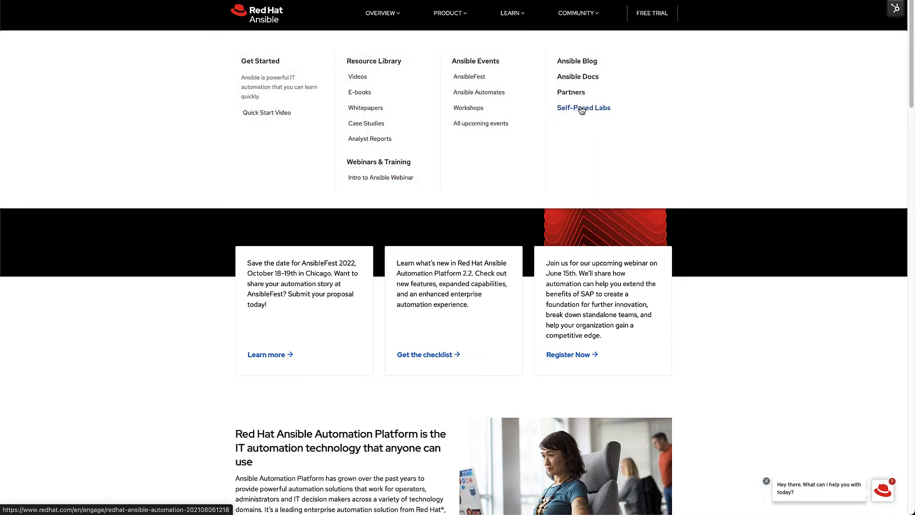
Open Self-Paced Labs and start the Network Automation Basics - First Ansible Playbook lab.
click(583, 107)
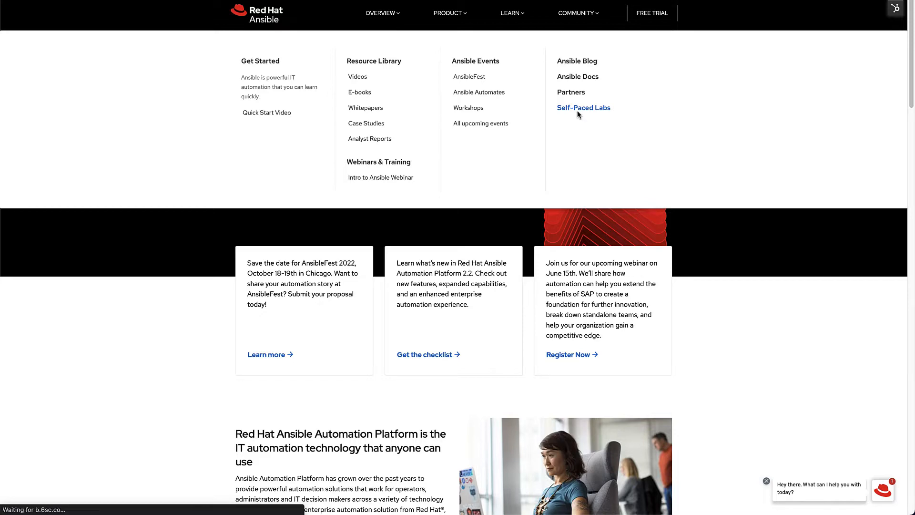
click(584, 108)
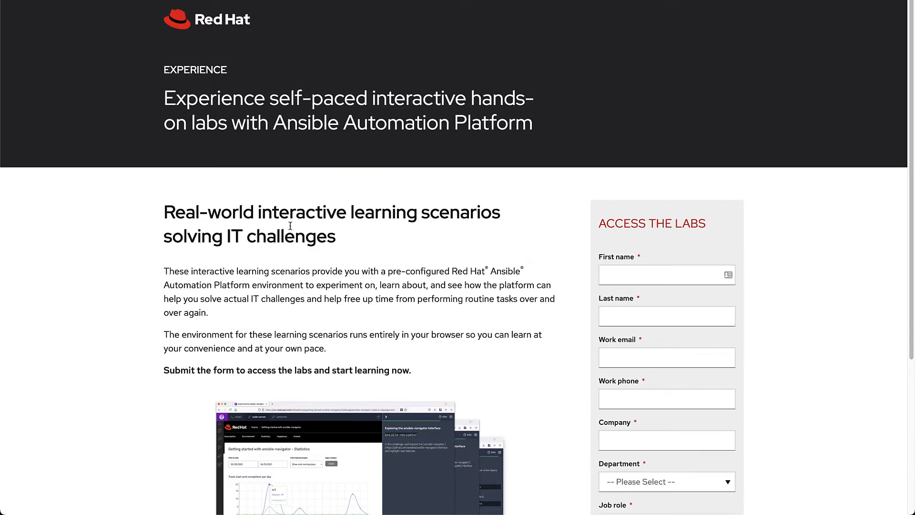
scroll(down, 3)
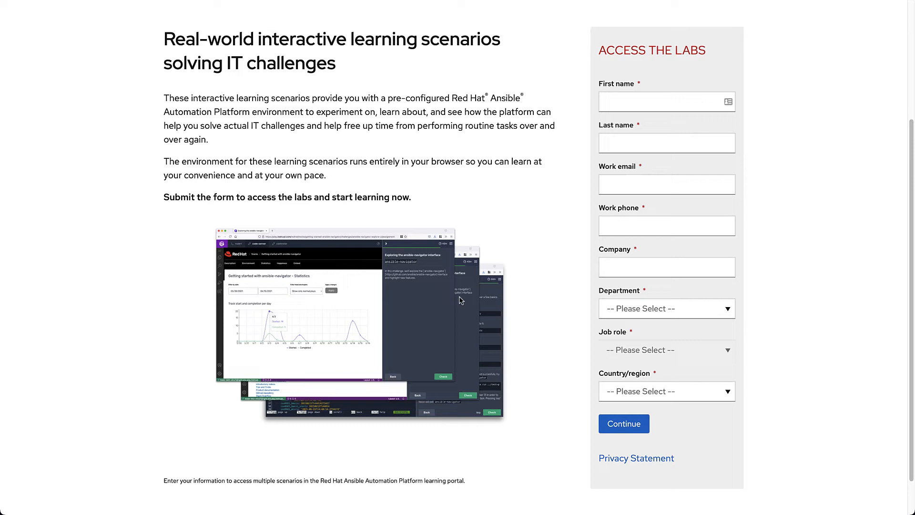
scroll(up, 3)
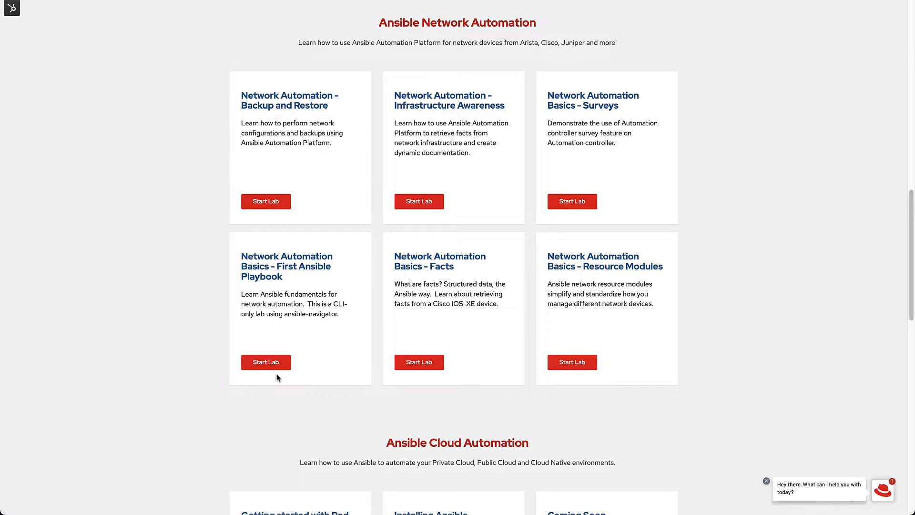
click(266, 362)
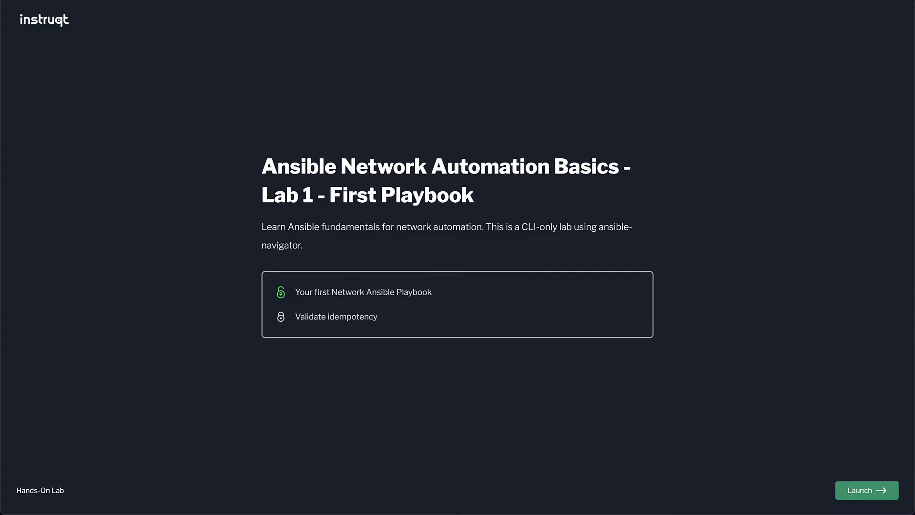
mouse_move(505, 188)
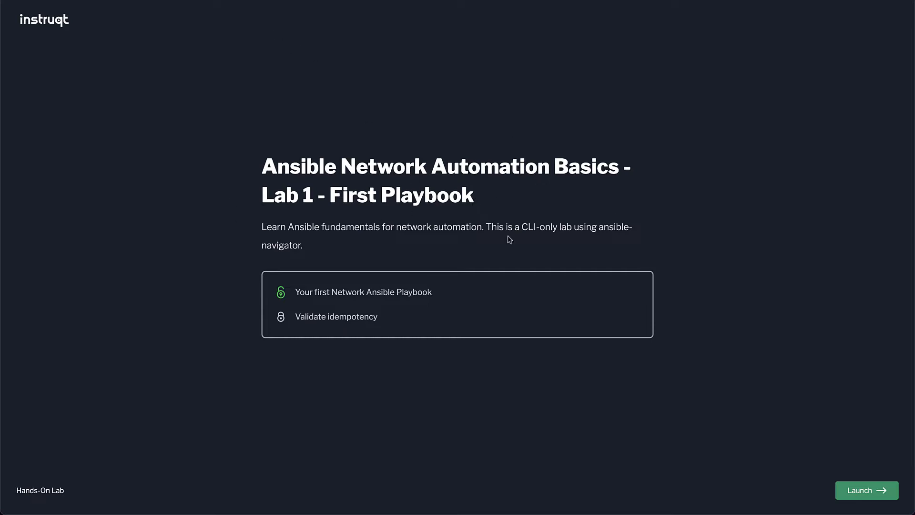
Launch the First Playbook lab from its overview page.
click(866, 490)
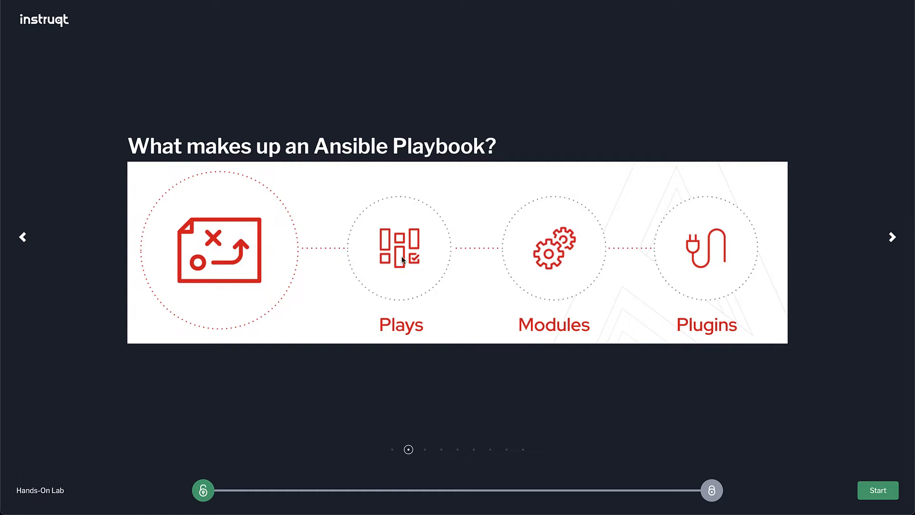
mouse_move(386, 268)
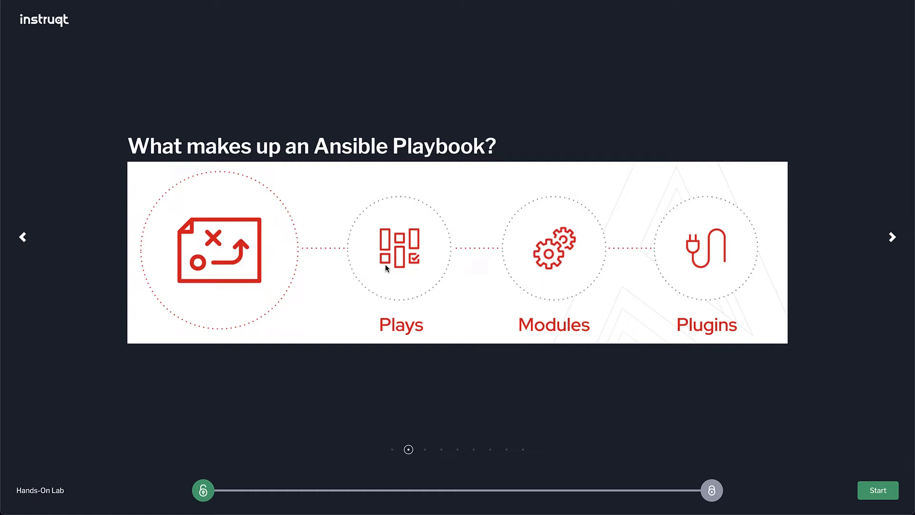
mouse_move(508, 252)
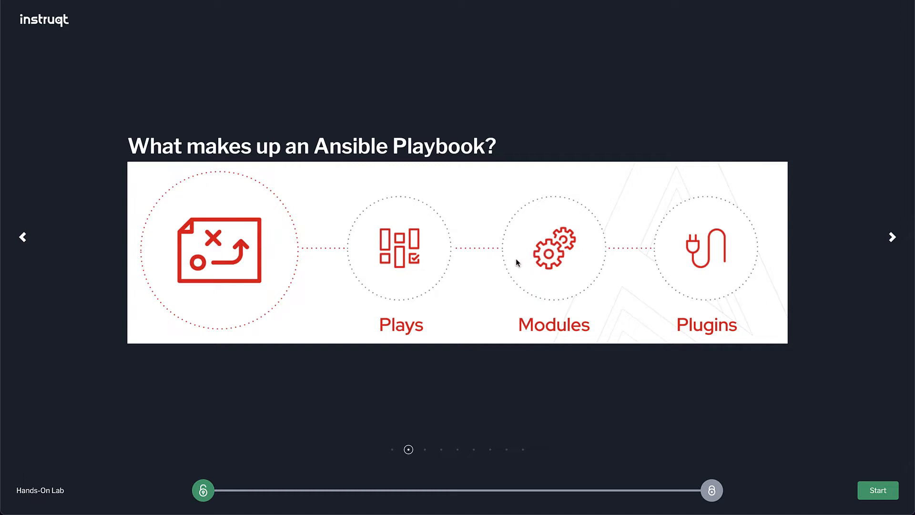
mouse_move(606, 267)
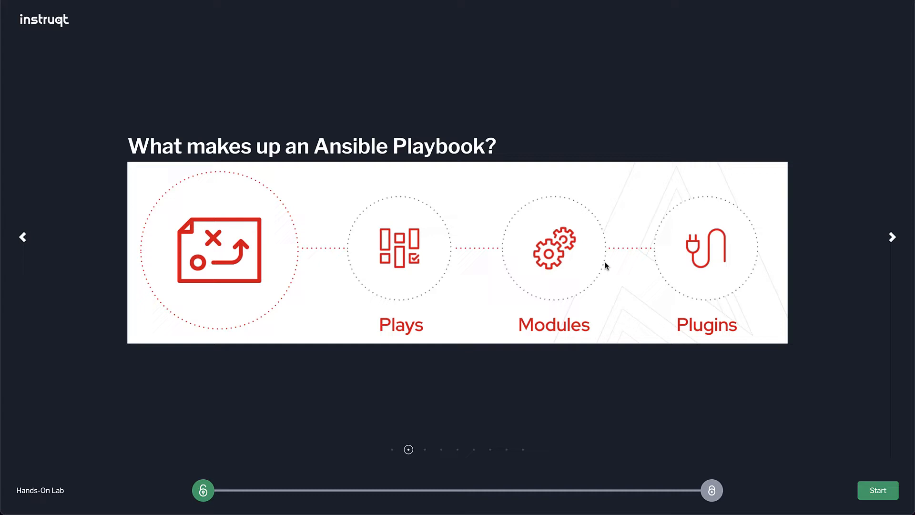
mouse_move(706, 265)
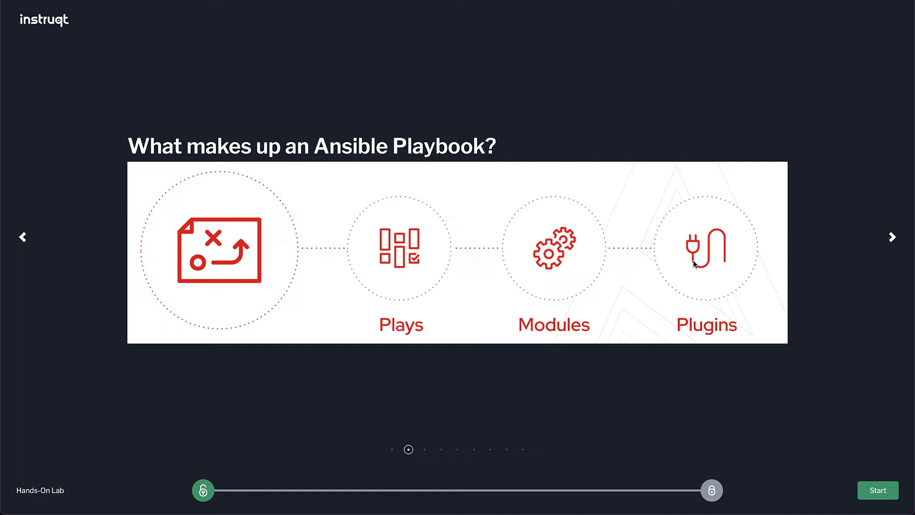
mouse_move(884, 245)
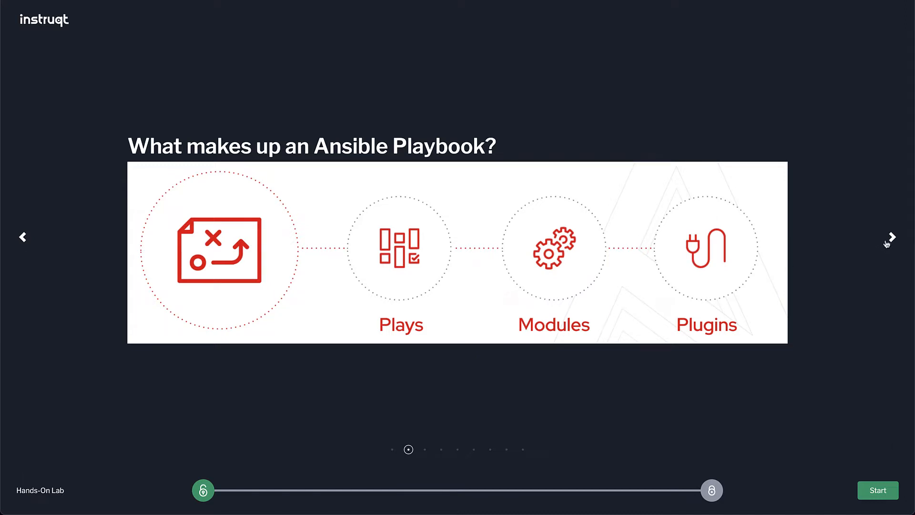
Advance to the Ansible Plays slide and highlight the hosts: network line.
click(890, 238)
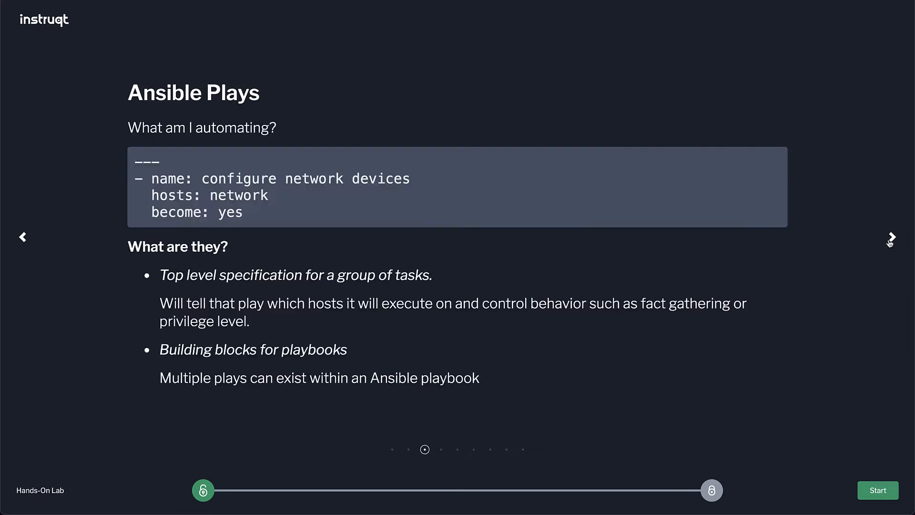
drag(135, 159, 211, 195)
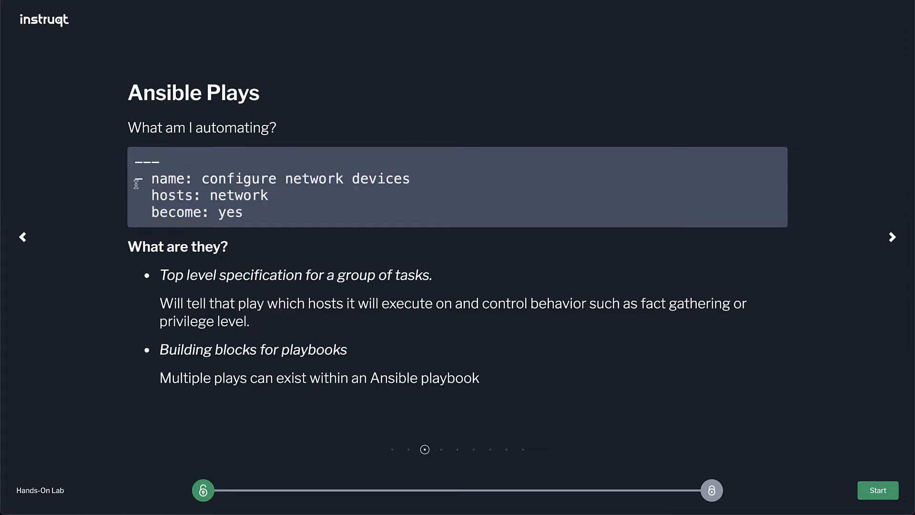
drag(135, 177, 244, 212)
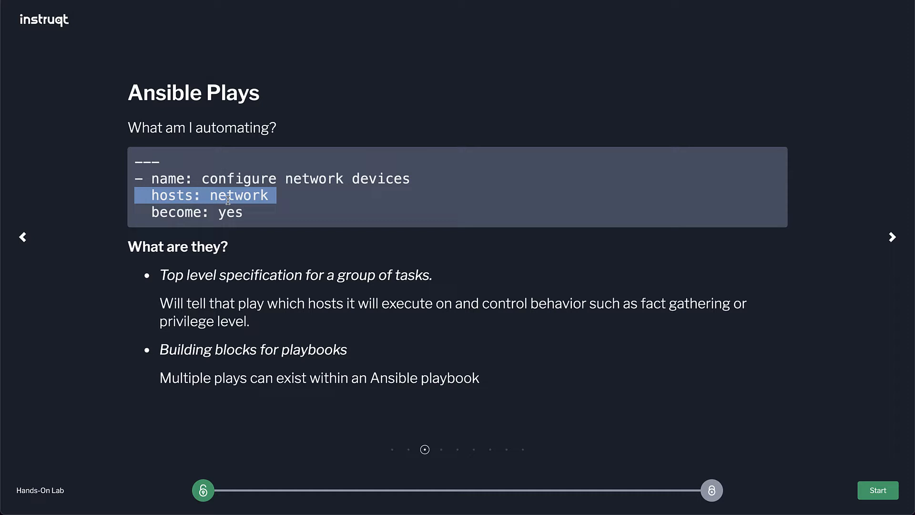
mouse_move(242, 198)
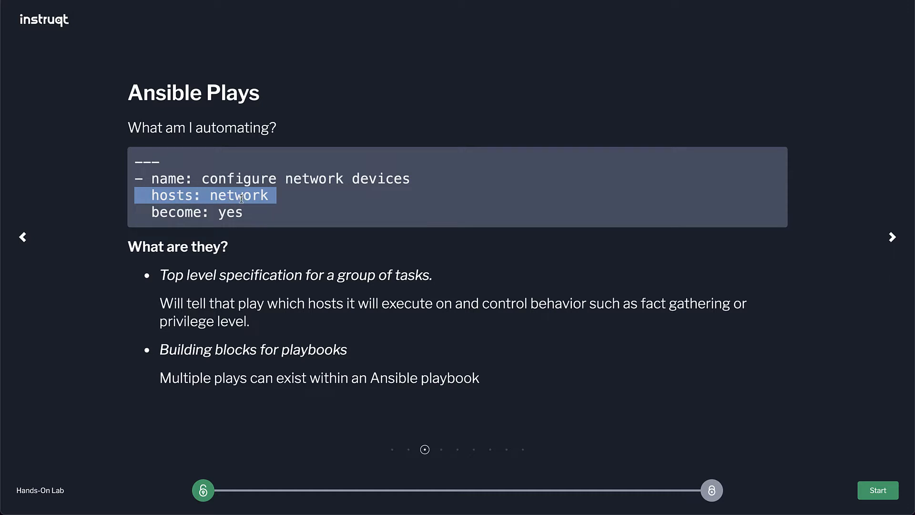
mouse_move(234, 200)
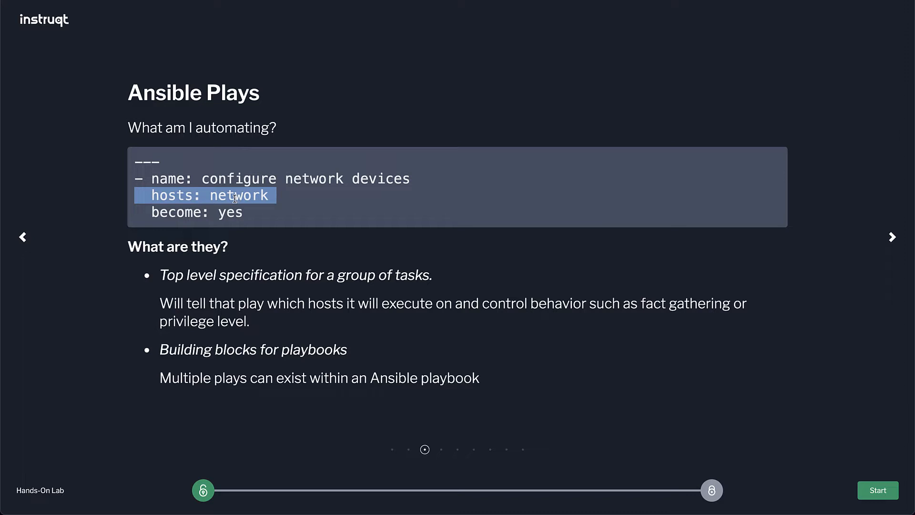
mouse_move(394, 354)
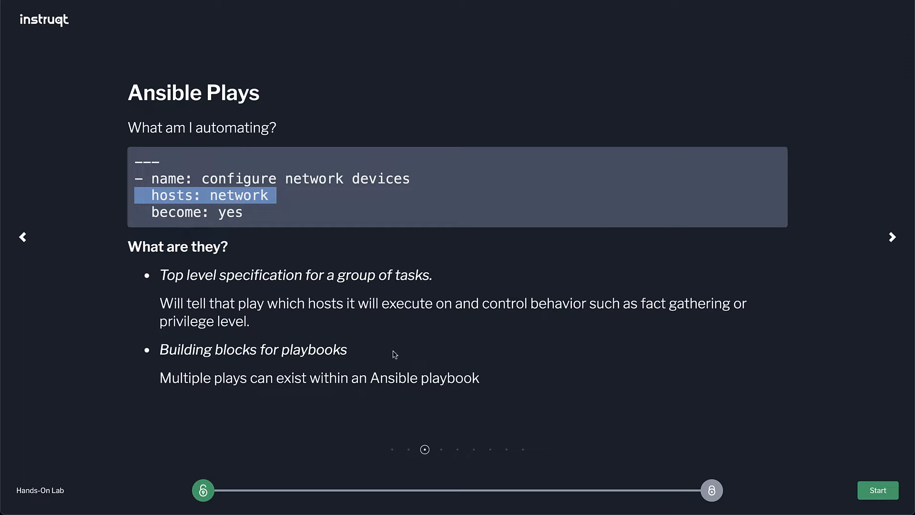
mouse_move(714, 335)
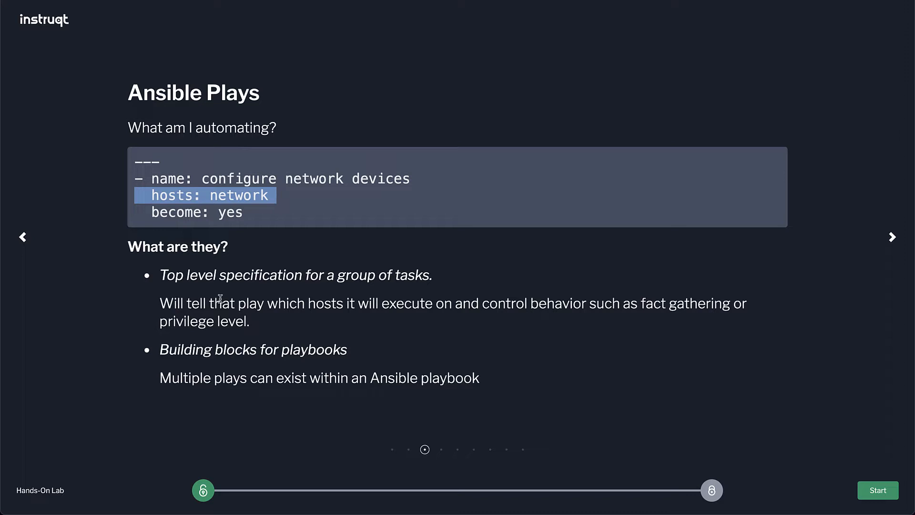
mouse_move(437, 299)
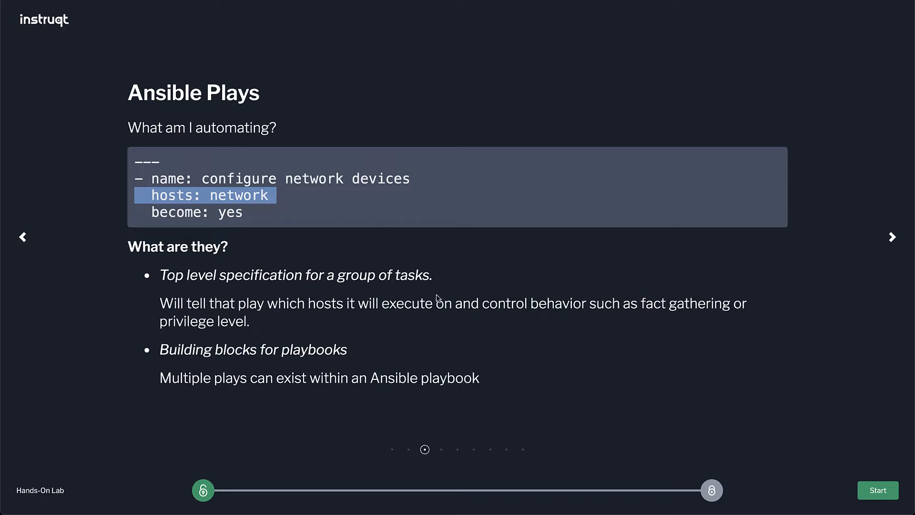
Review the Modules slide, highlighting ios, config, Python and Powershell, then go to Plugins.
click(891, 236)
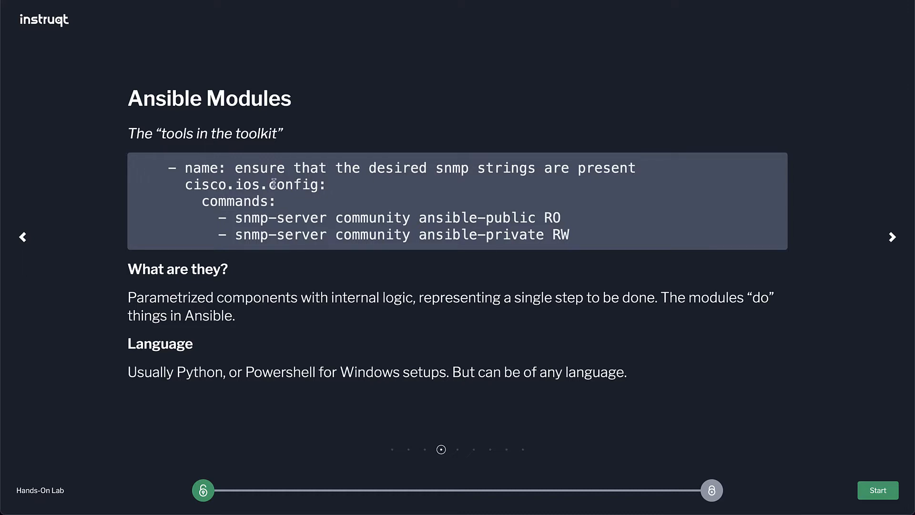
mouse_move(205, 184)
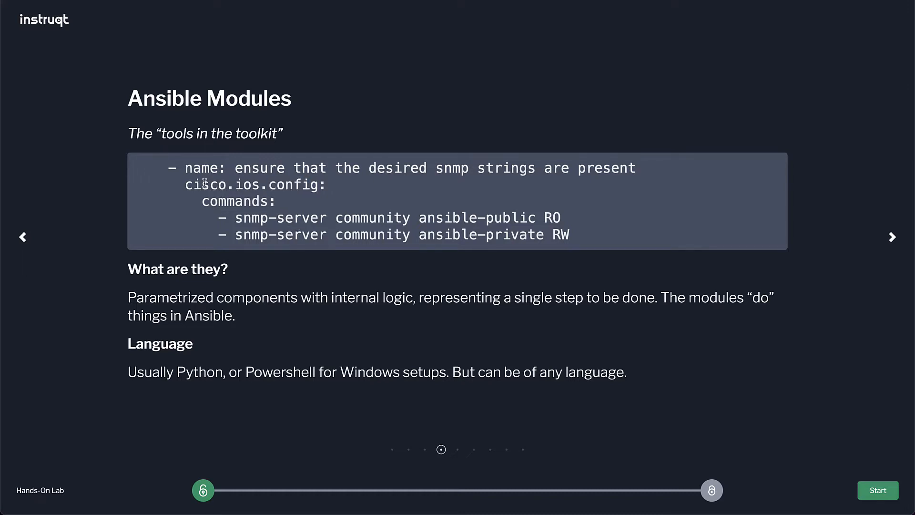
double_click(206, 184)
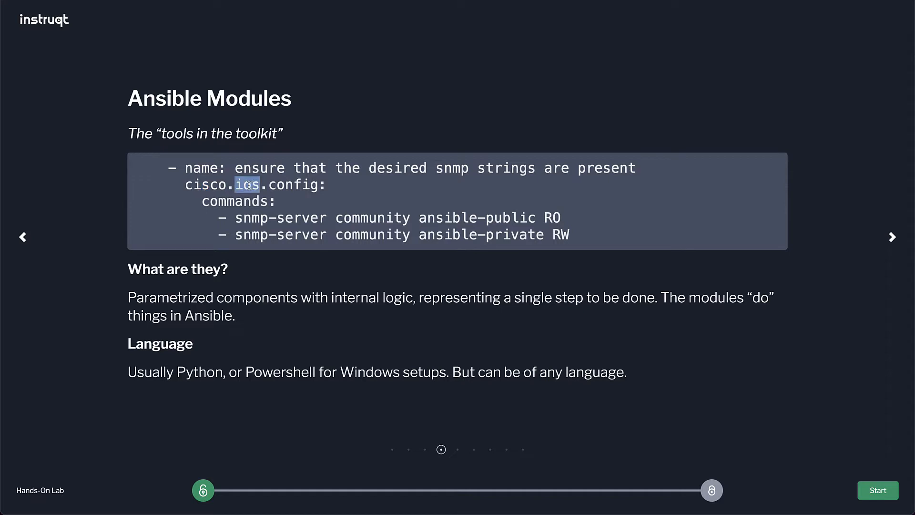
mouse_move(165, 191)
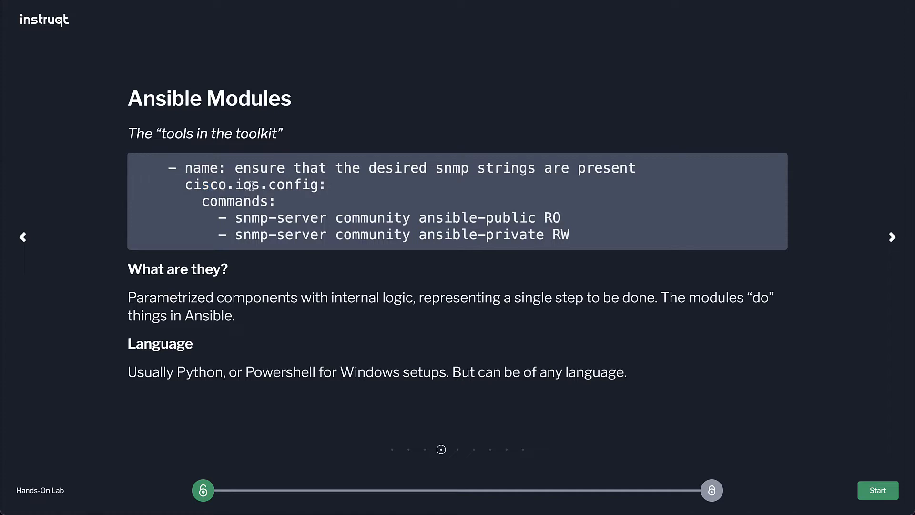
double_click(292, 185)
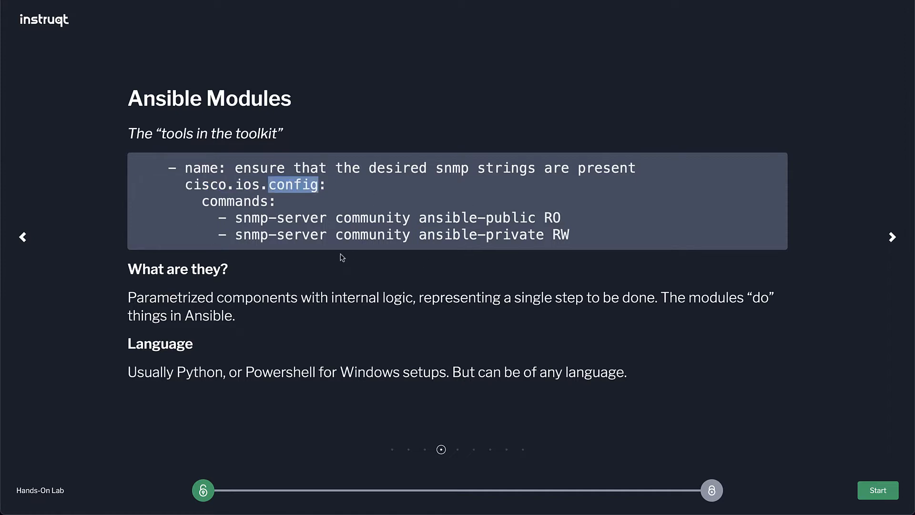
mouse_move(265, 334)
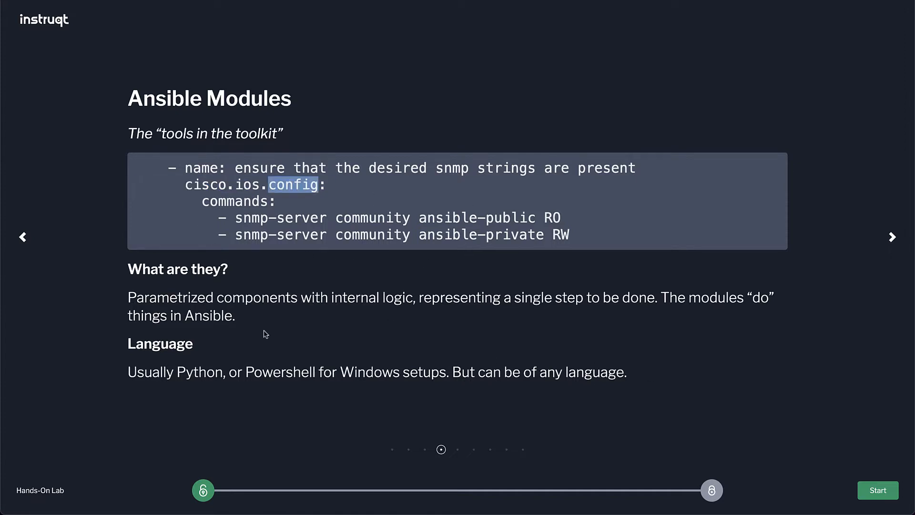
double_click(198, 372)
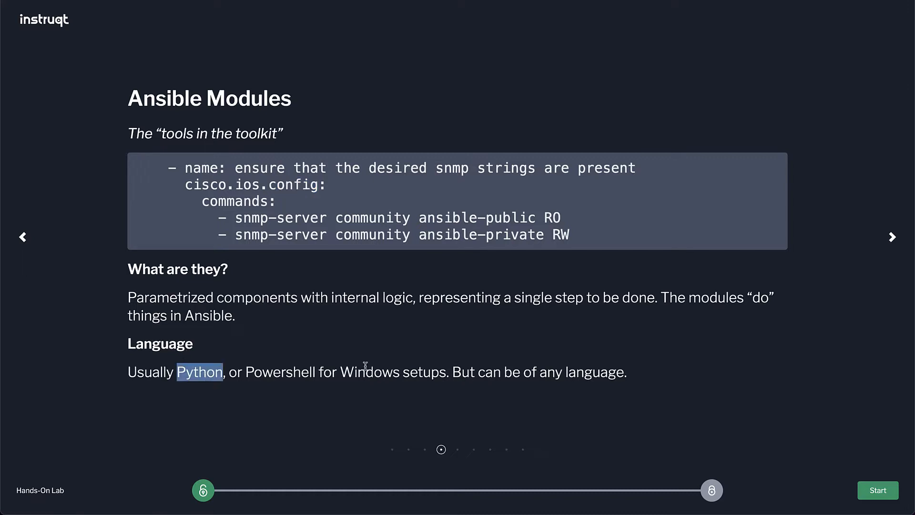
mouse_move(361, 377)
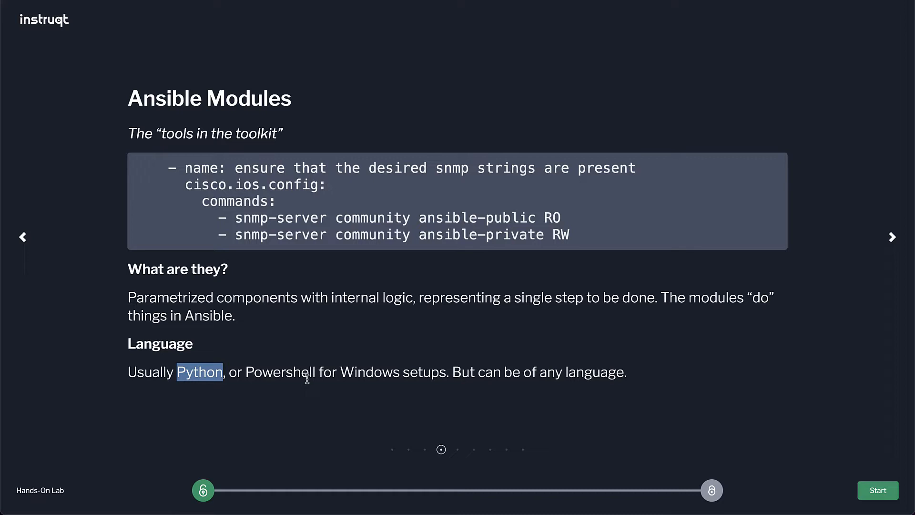
mouse_move(305, 377)
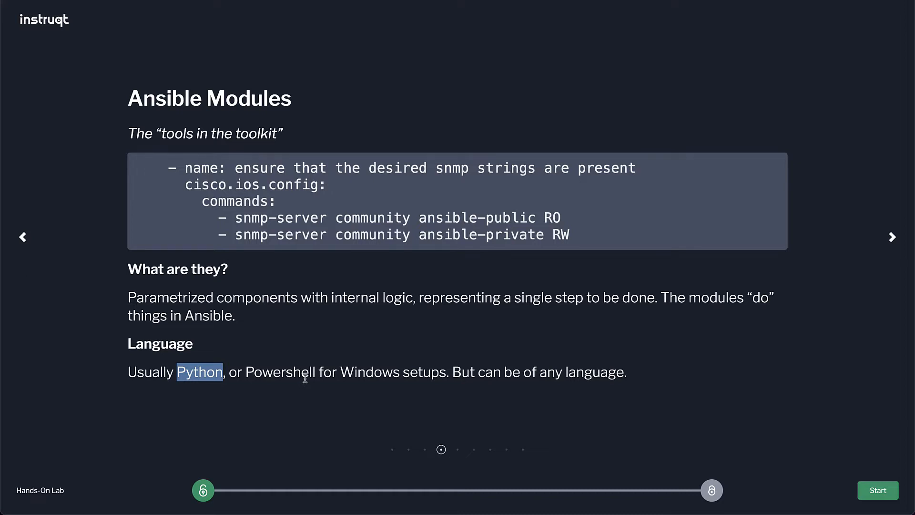
mouse_move(263, 378)
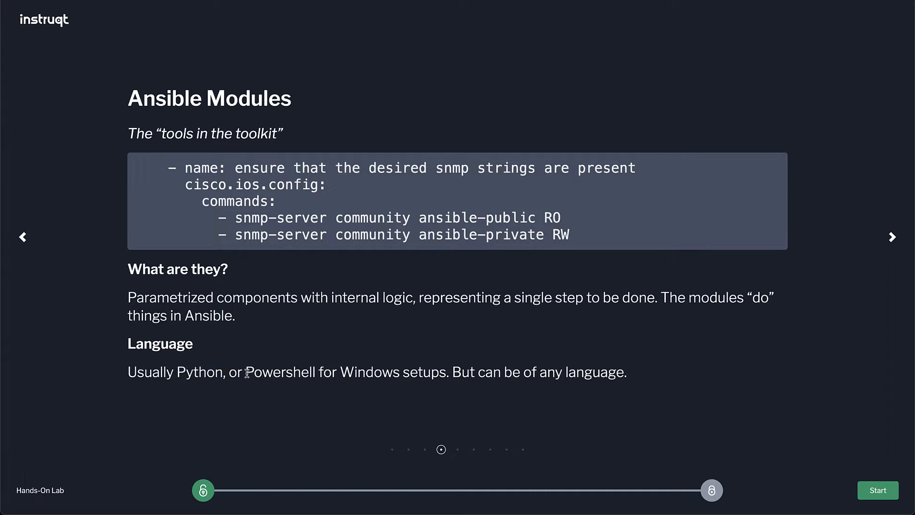
double_click(278, 372)
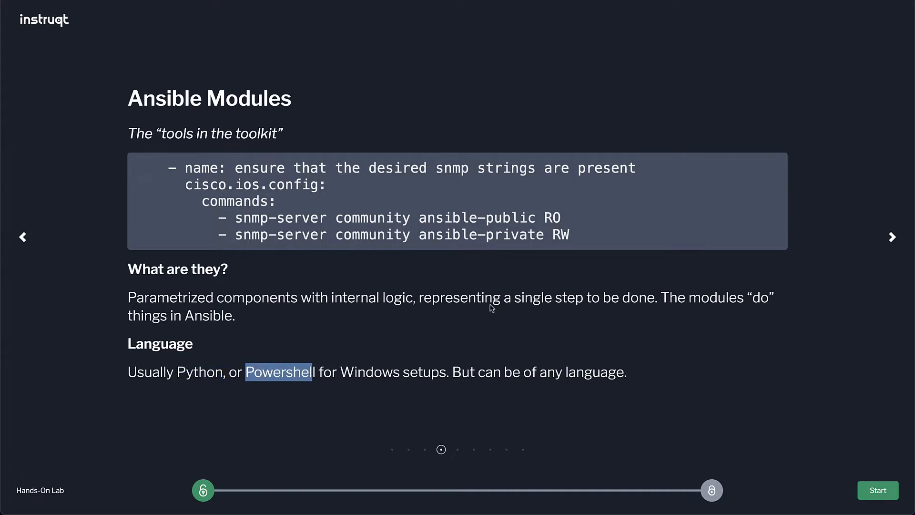
mouse_move(705, 338)
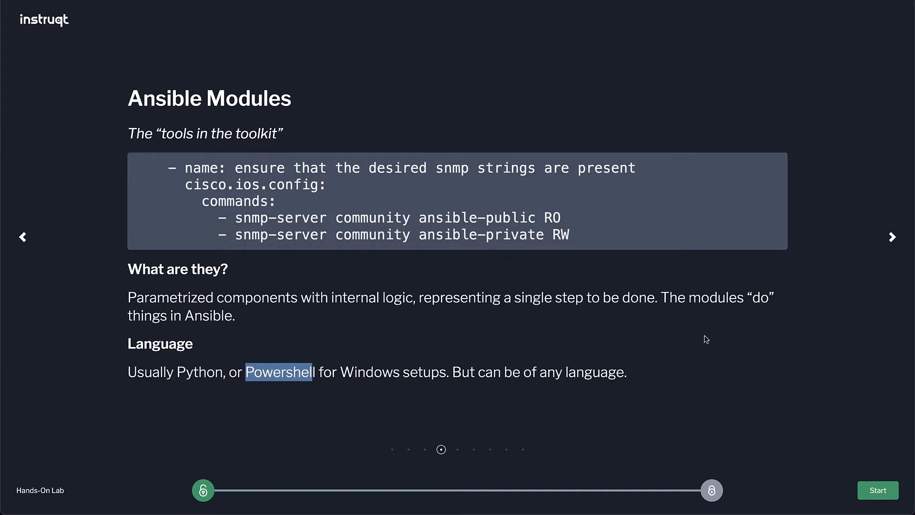
click(892, 236)
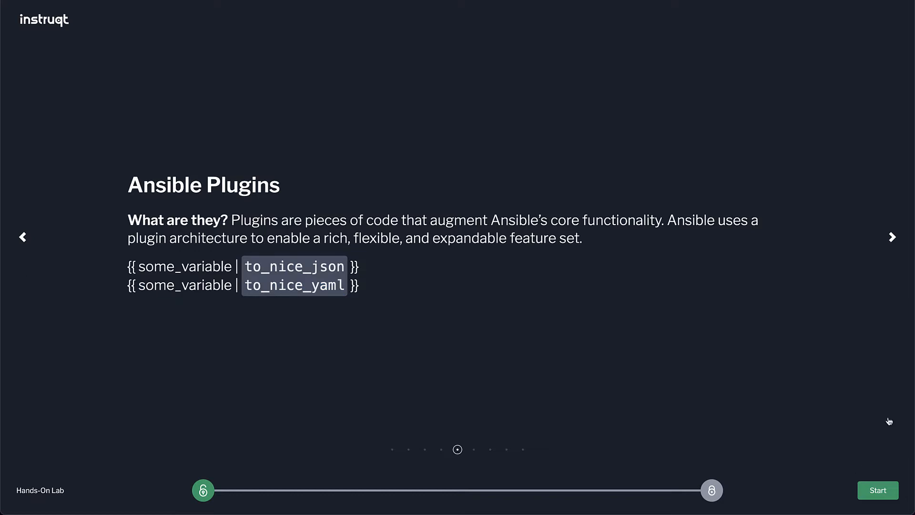
Show the Inventory slide and highlight the webserver1, dbserver1 and leaf02 host entries.
click(890, 237)
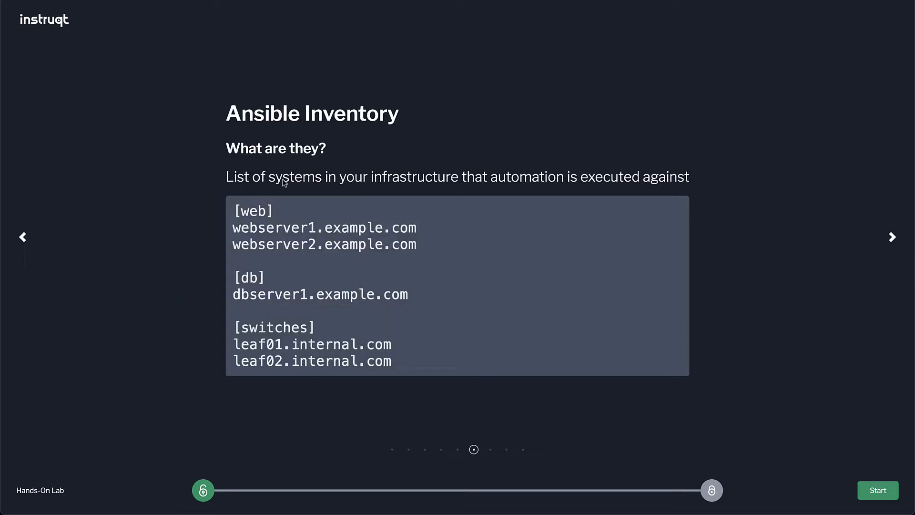
mouse_move(265, 235)
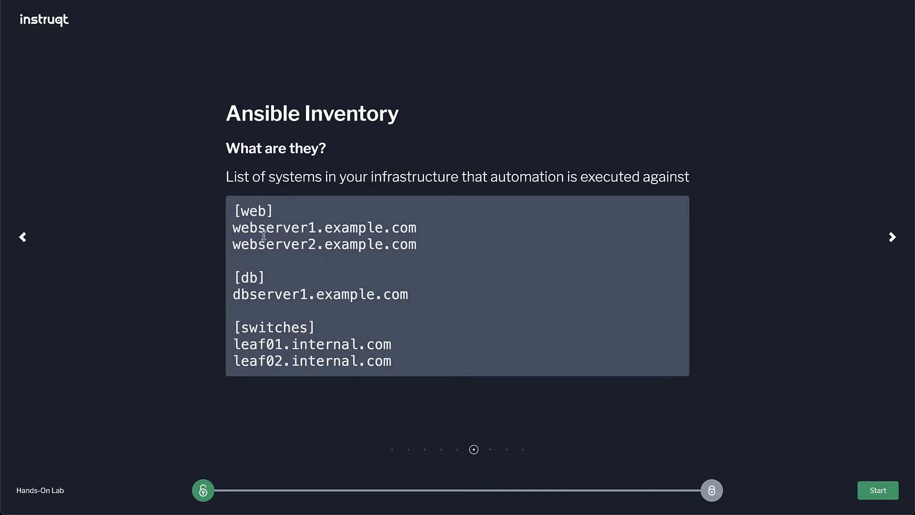
double_click(324, 227)
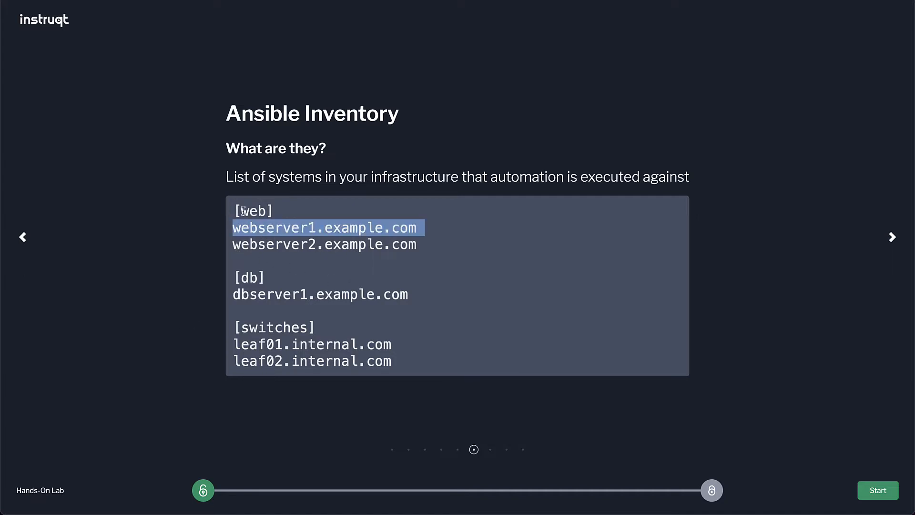
double_click(273, 244)
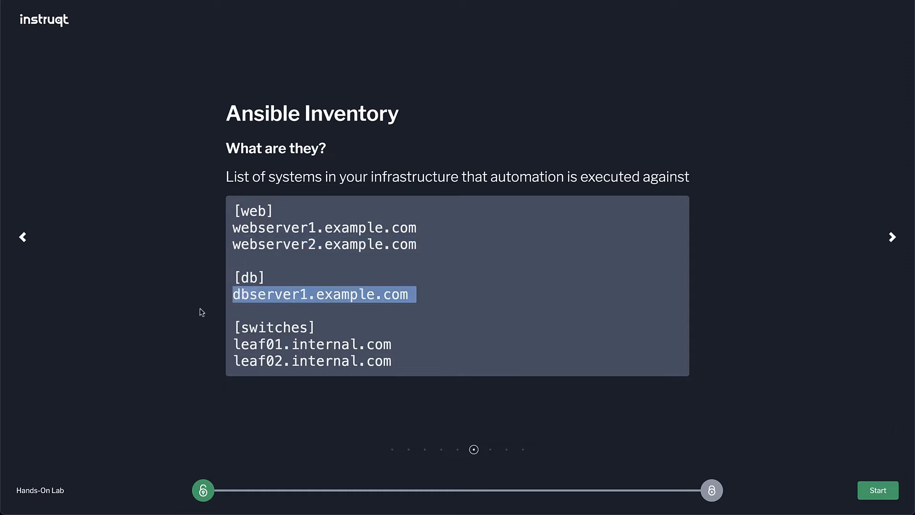
double_click(272, 327)
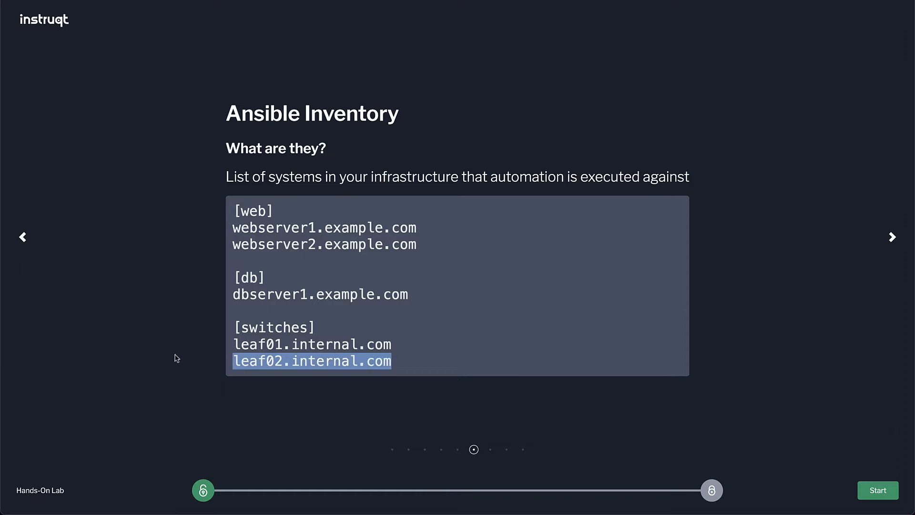
mouse_move(537, 368)
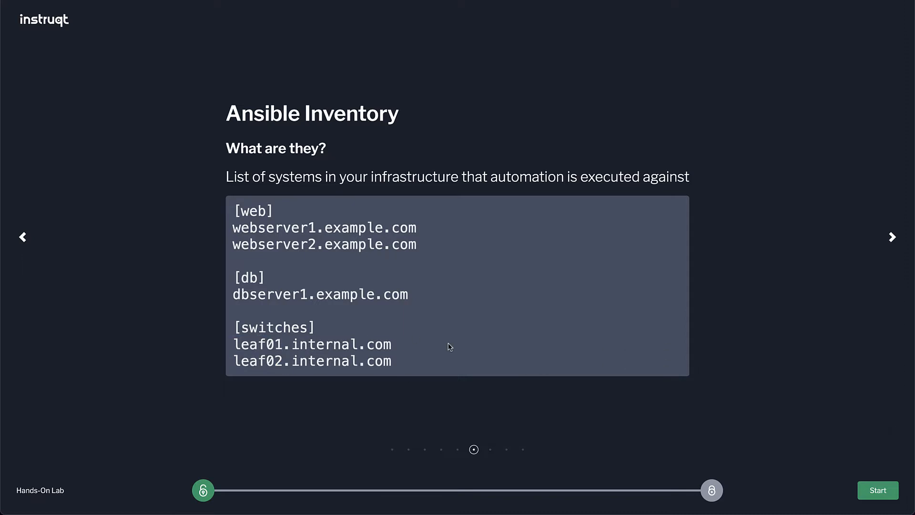
mouse_move(402, 344)
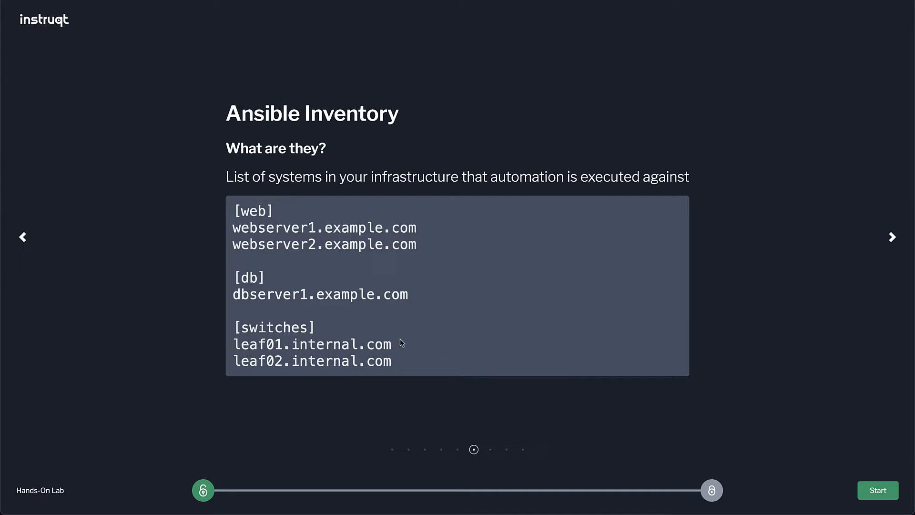
mouse_move(259, 344)
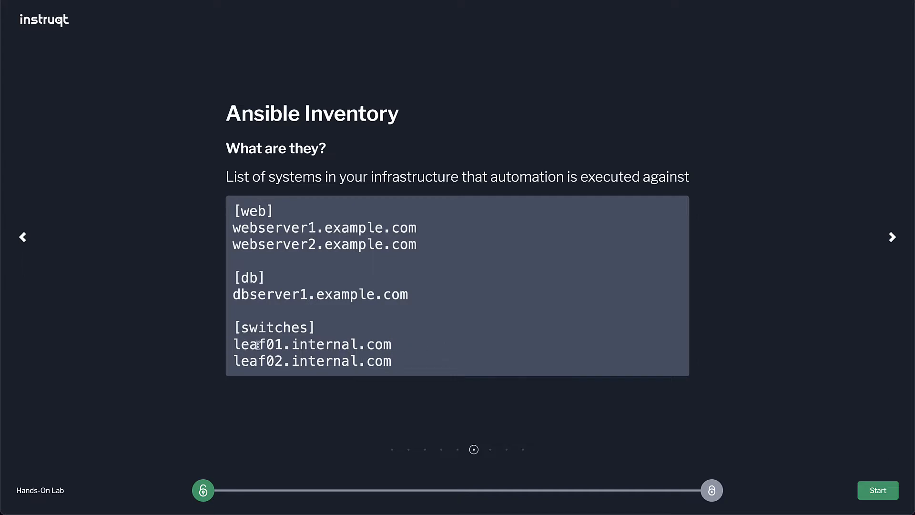
mouse_move(384, 329)
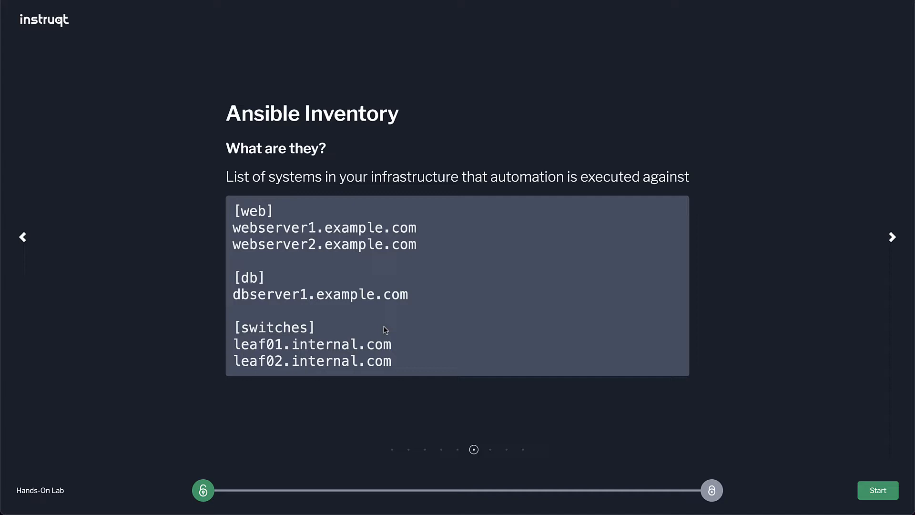
mouse_move(820, 261)
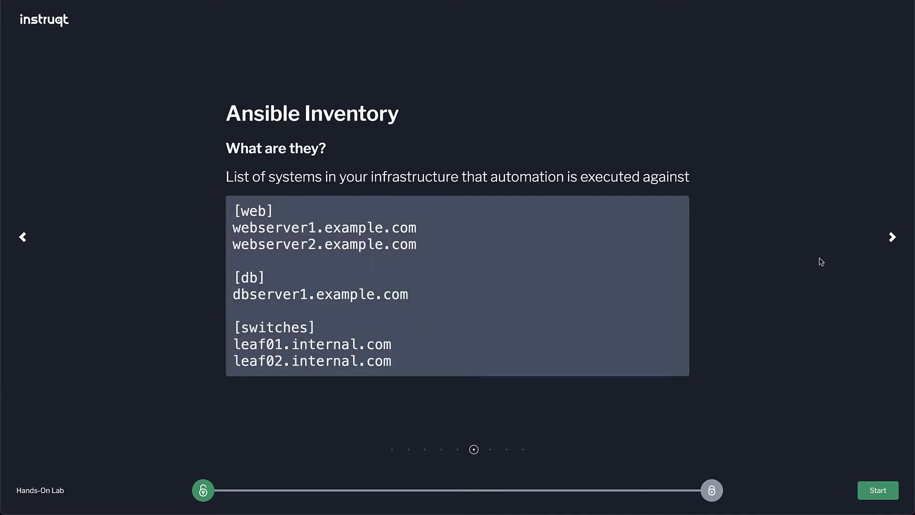
Step through Roles, highlighting backup, and Content Collections to the closing slide.
click(891, 237)
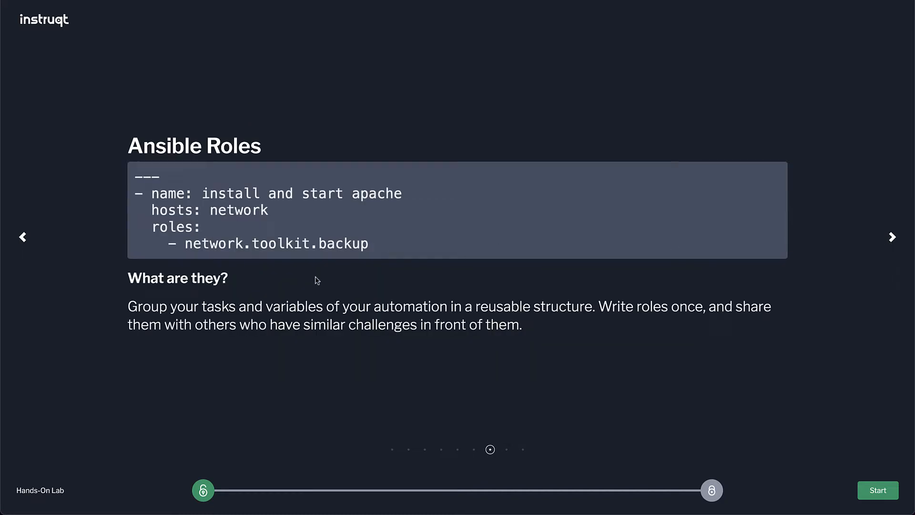
mouse_move(318, 264)
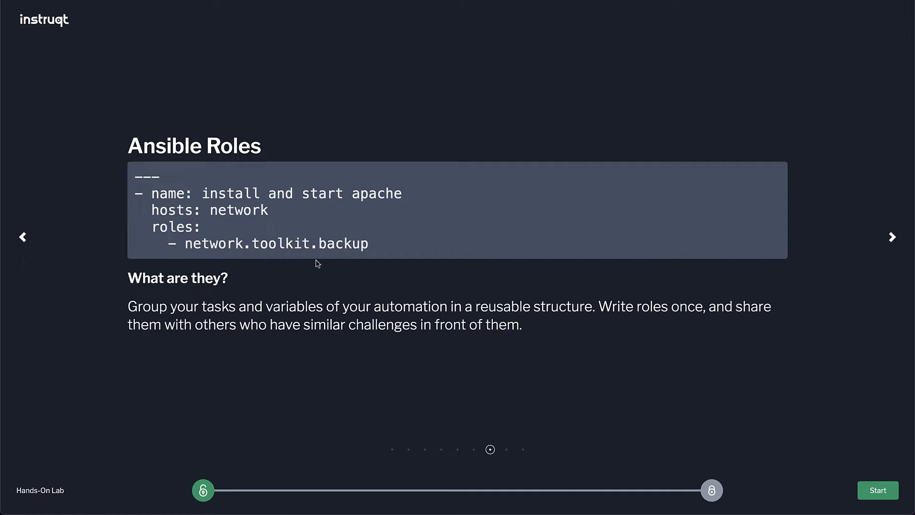
double_click(214, 243)
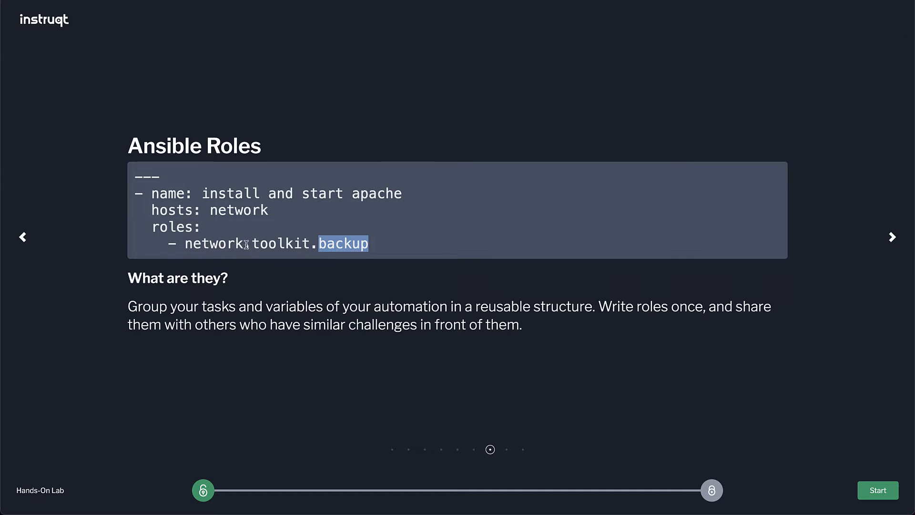
mouse_move(249, 251)
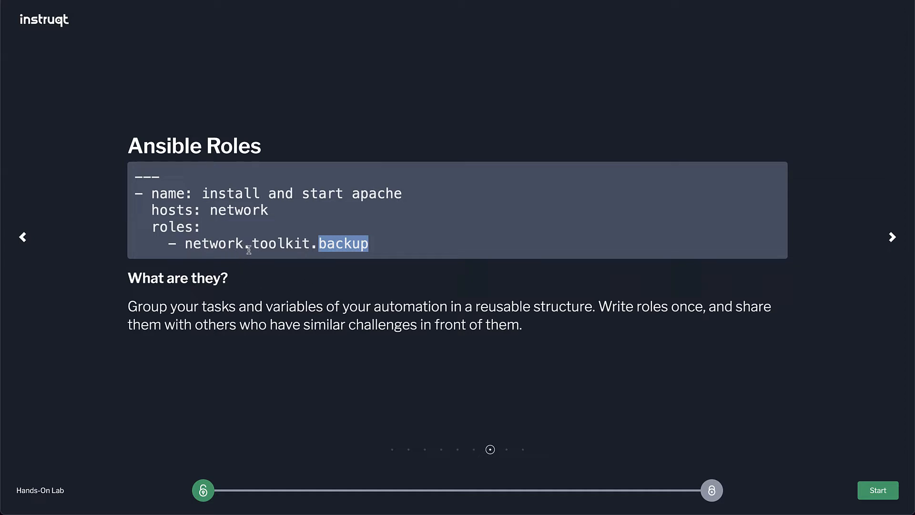
mouse_move(255, 262)
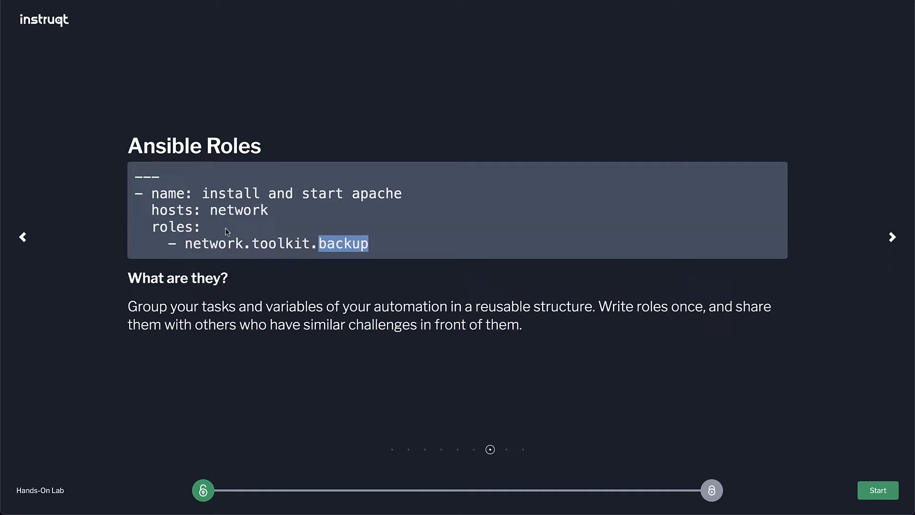
mouse_move(708, 207)
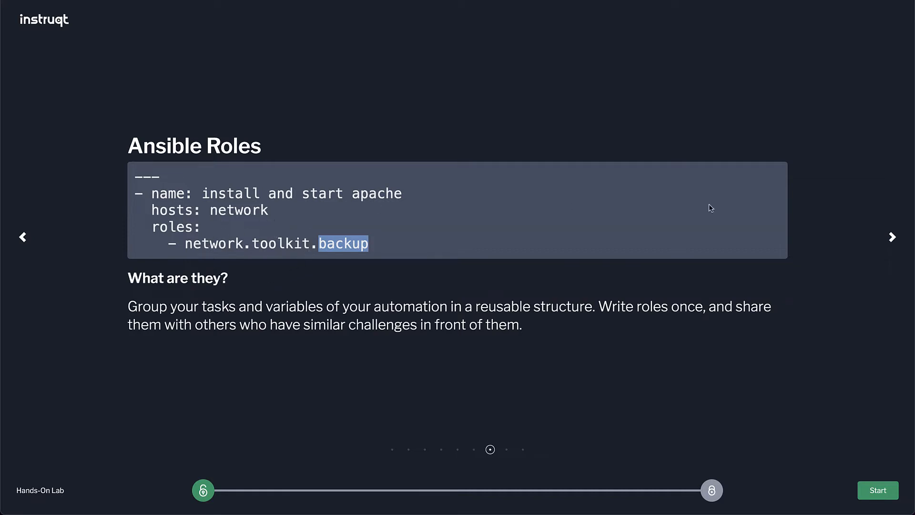
click(891, 237)
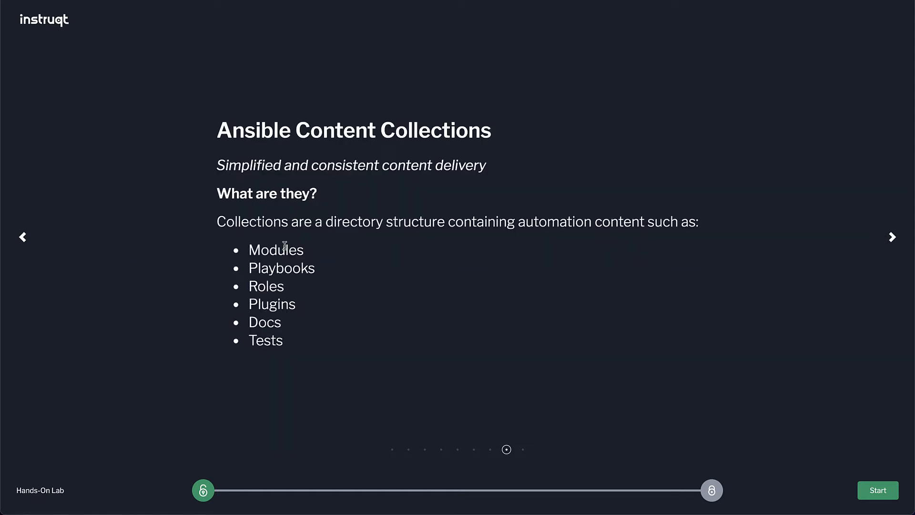
mouse_move(310, 241)
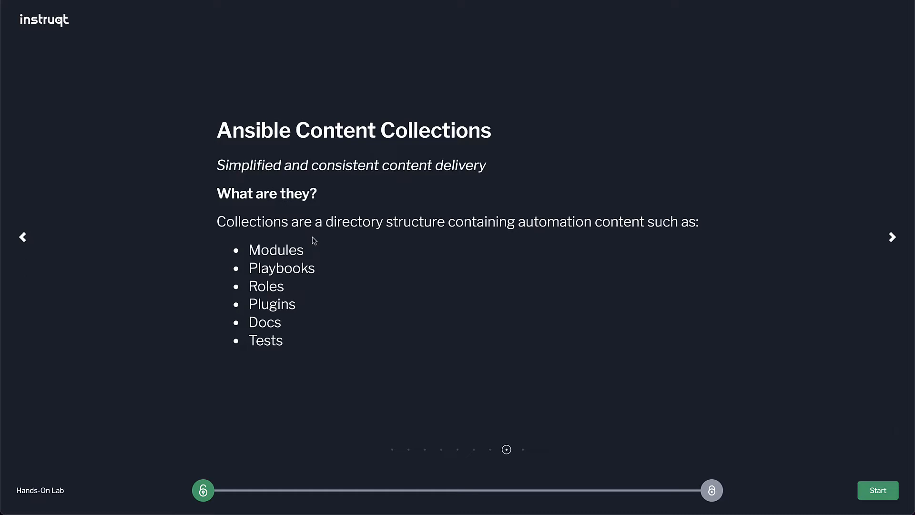
mouse_move(360, 227)
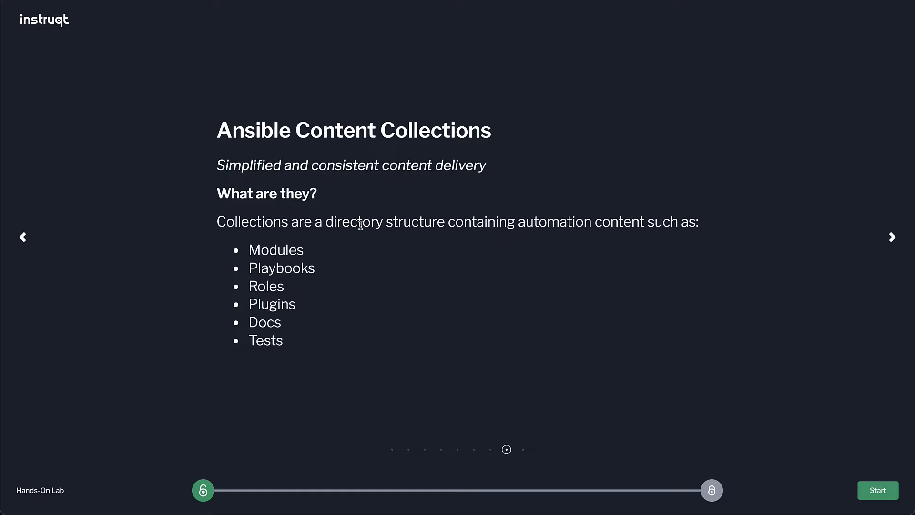
click(892, 237)
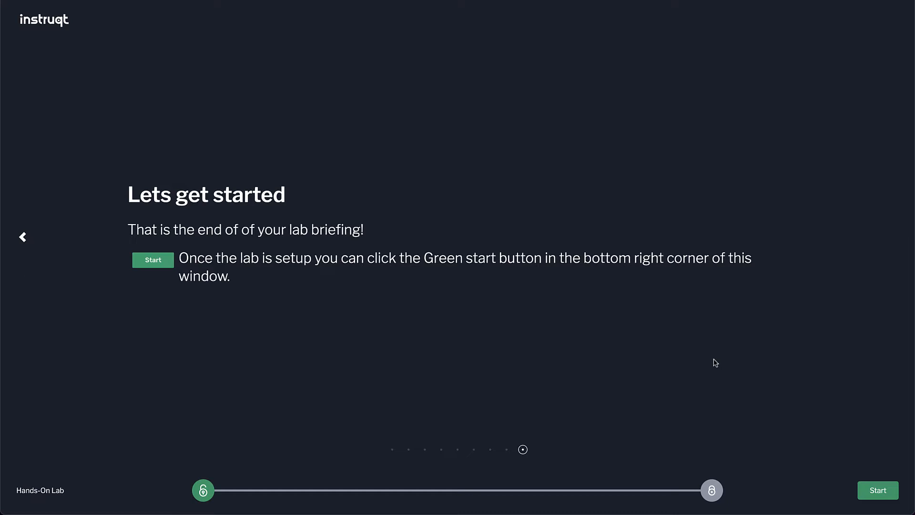
mouse_move(824, 449)
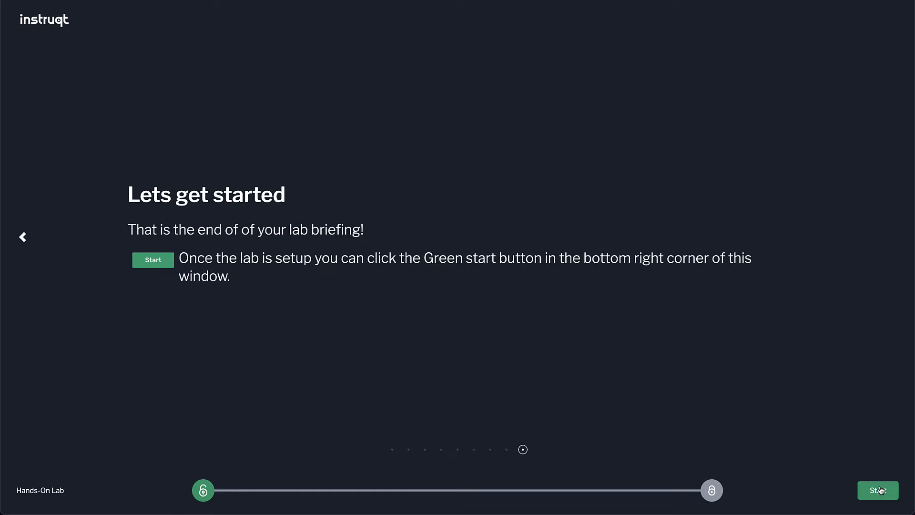
Start the hands-on lab from the final briefing slide.
click(878, 489)
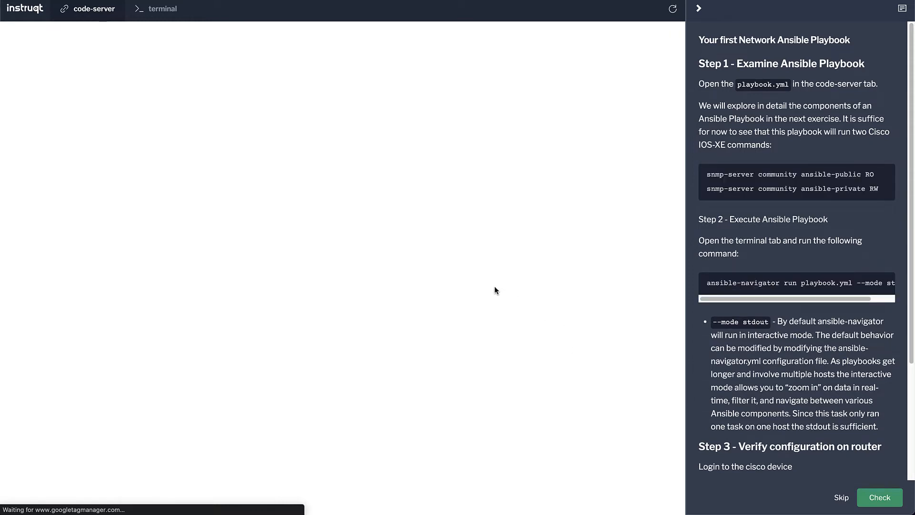
Open a new code-server terminal and run ls in the standalone terminal.
click(93, 9)
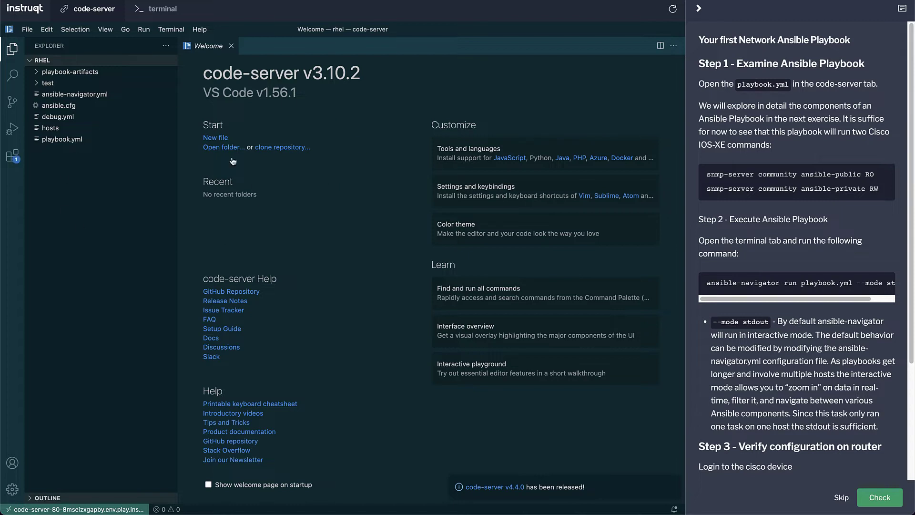
mouse_move(70, 30)
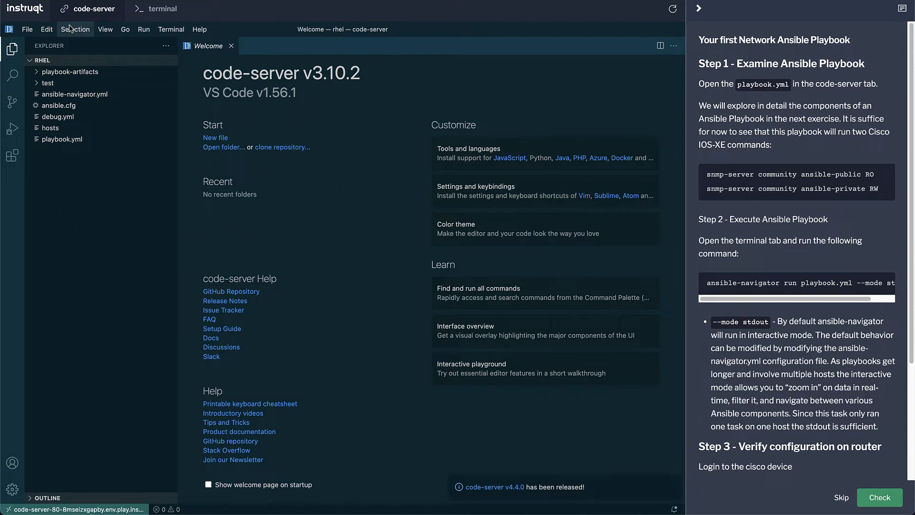
click(170, 29)
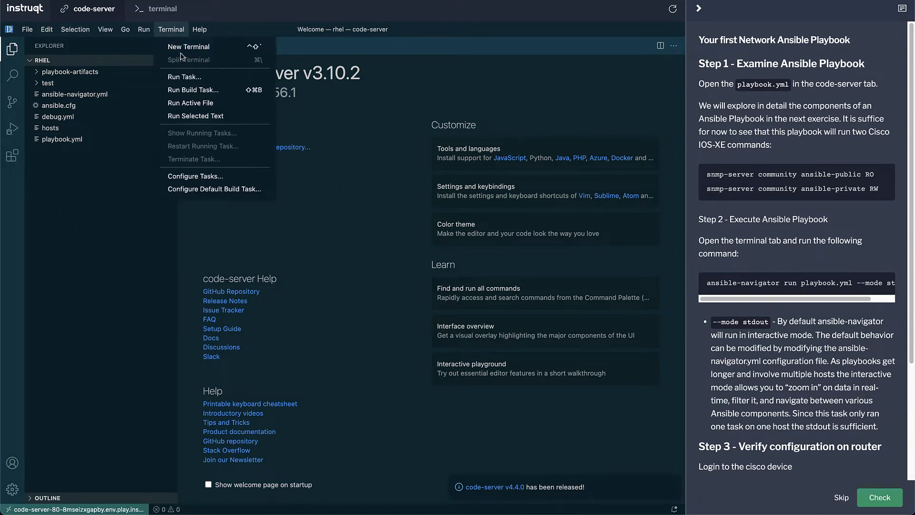
click(188, 47)
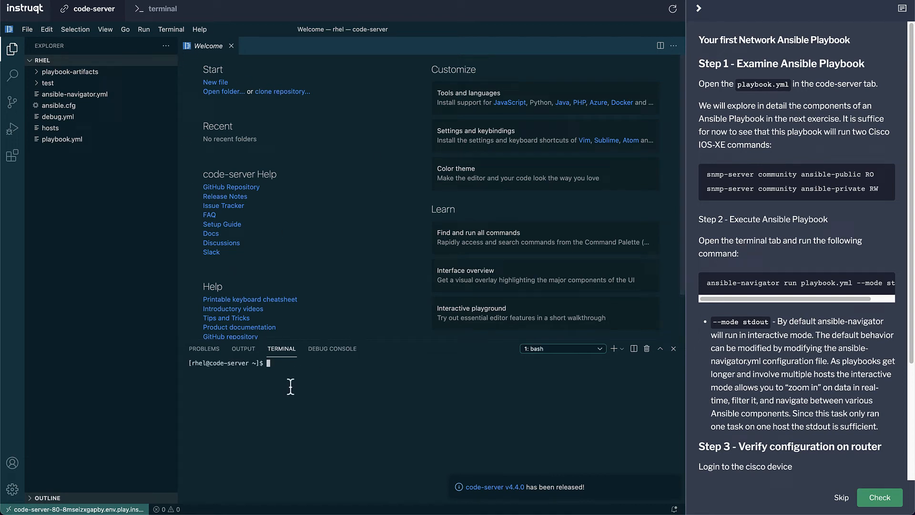
text(ls)
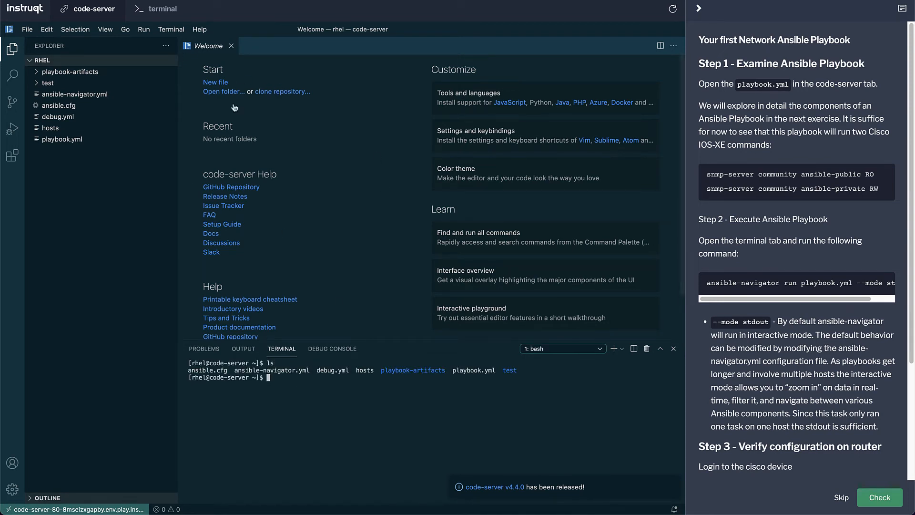
click(161, 9)
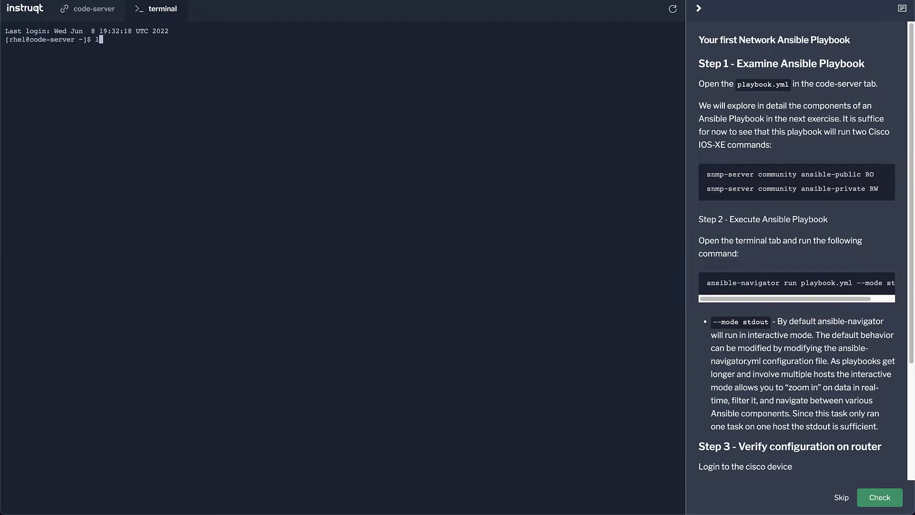
key(Enter)
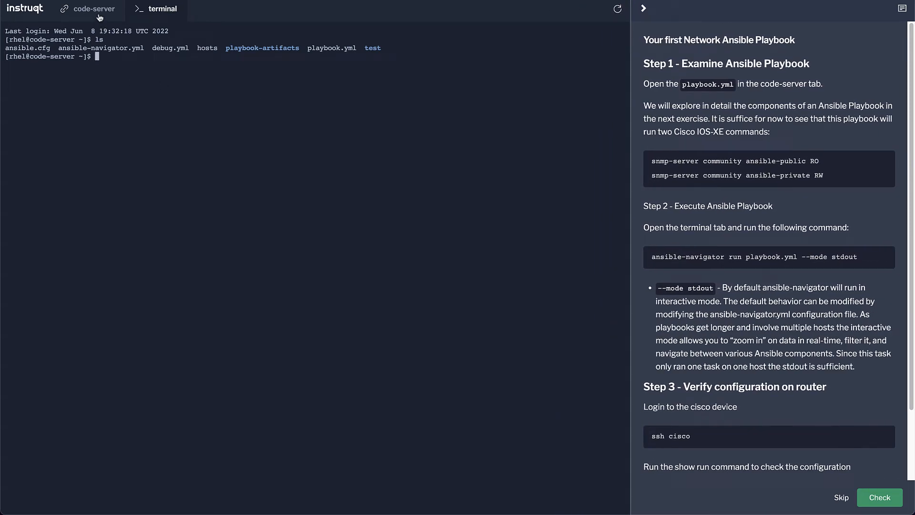
mouse_move(674, 99)
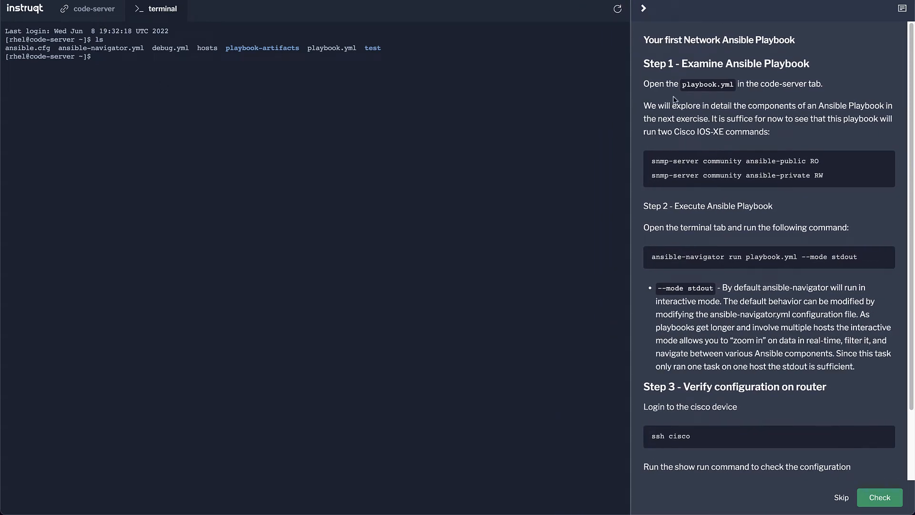
mouse_move(708, 122)
text(ssh cisco)
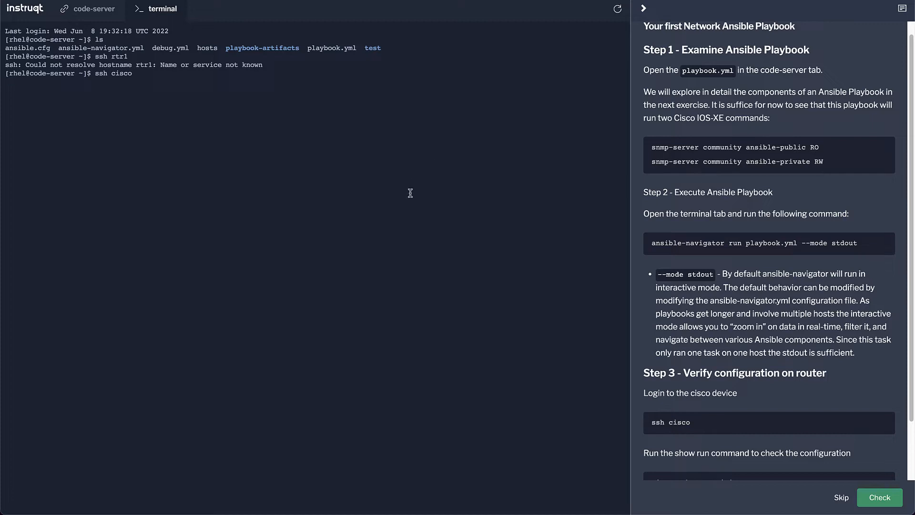
SSH into the cisco router, run show run to check SNMP, exit, and return to code-server.
key(Enter)
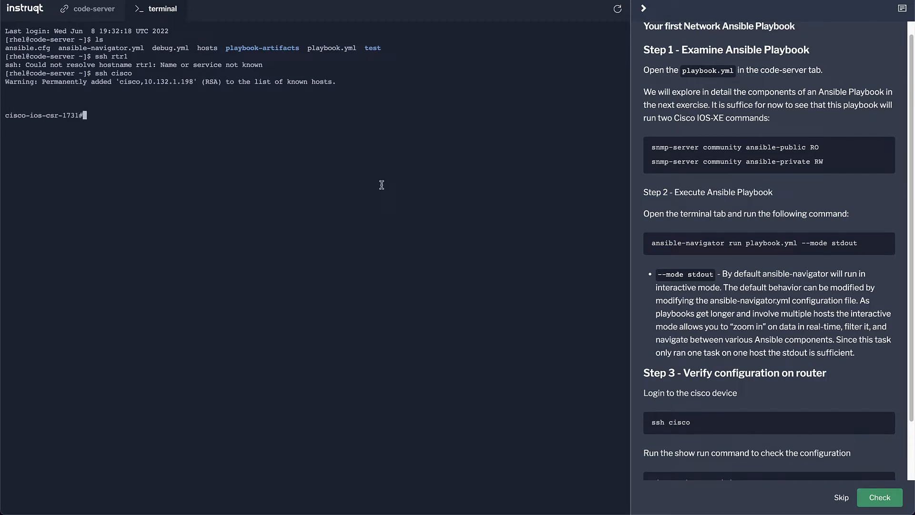
text(show run | i snmp)
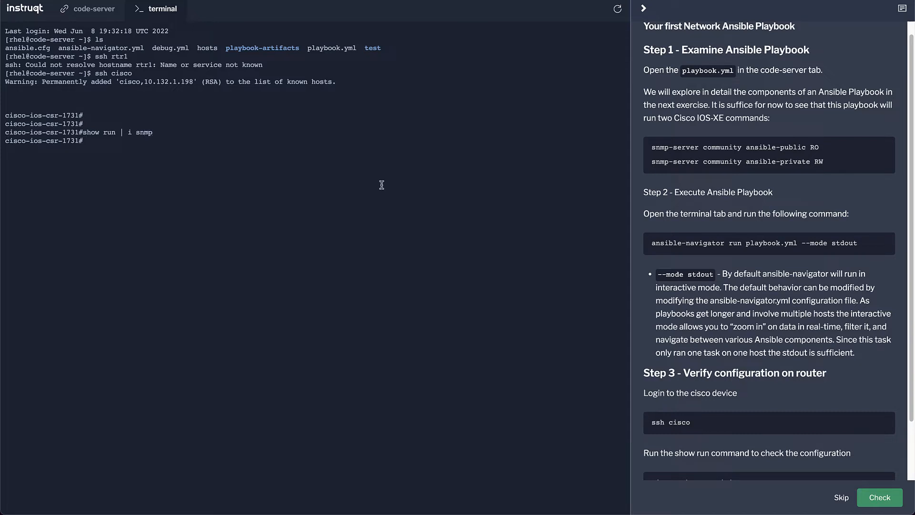
scroll(down, 3)
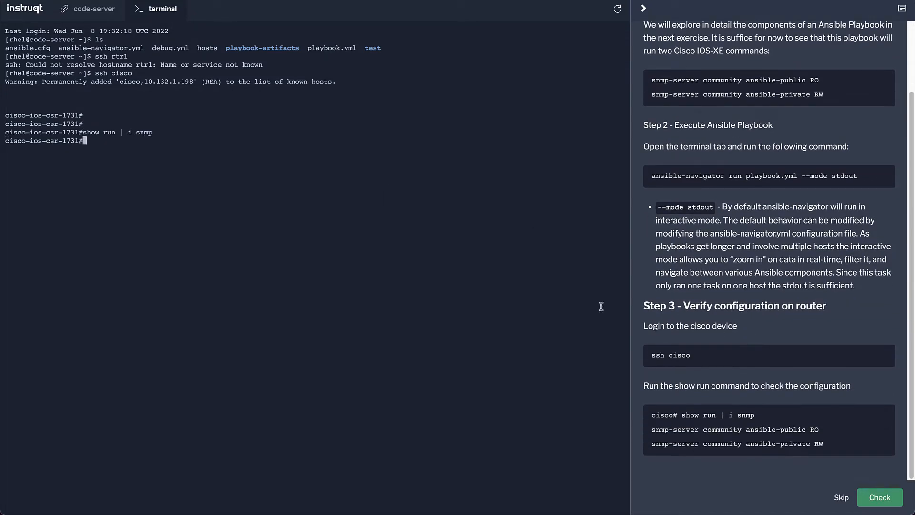
text(exit)
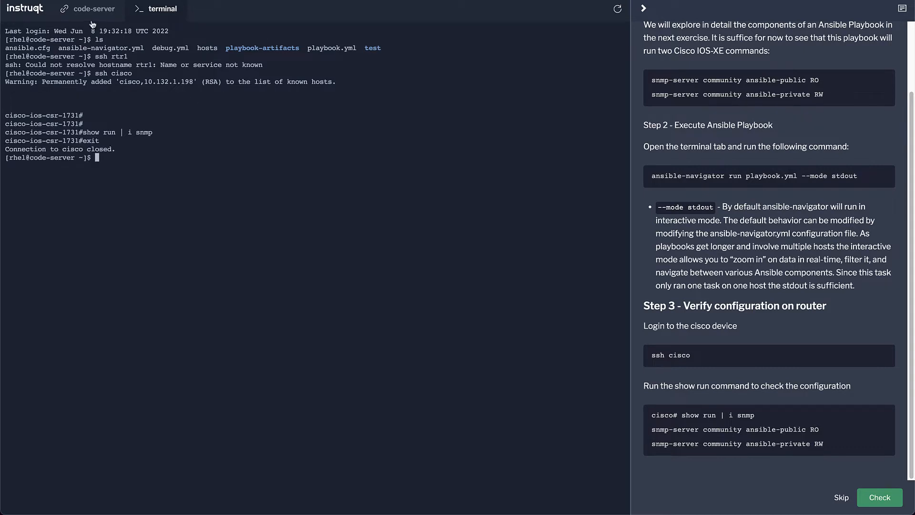
click(94, 10)
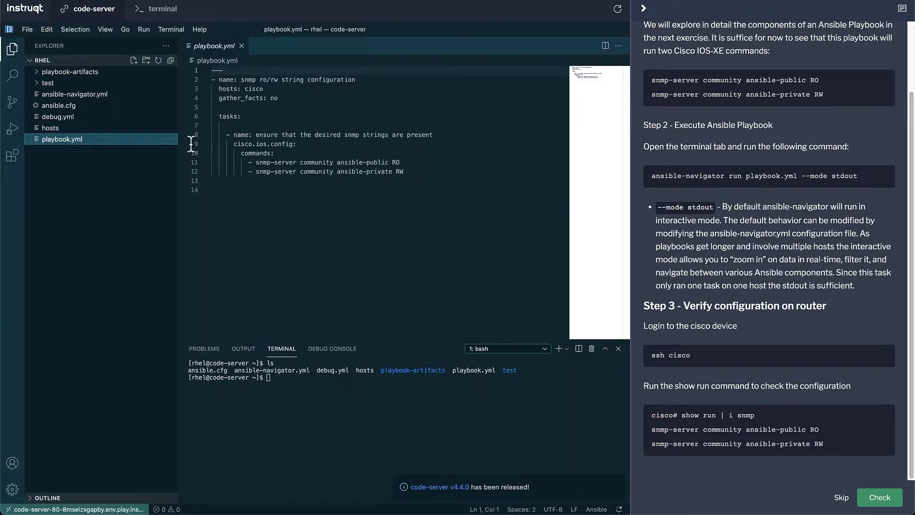
Select and review the play's hosts and tasks section in playbook.yml.
click(445, 189)
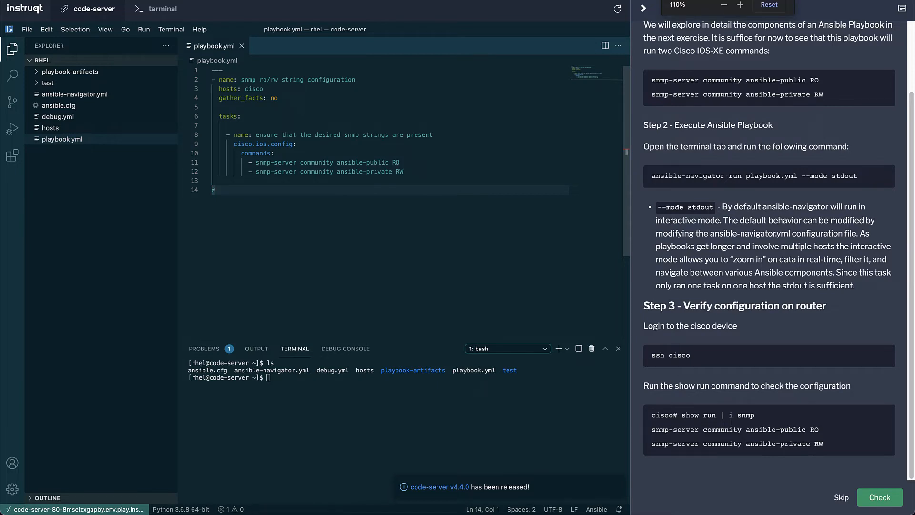
click(740, 5)
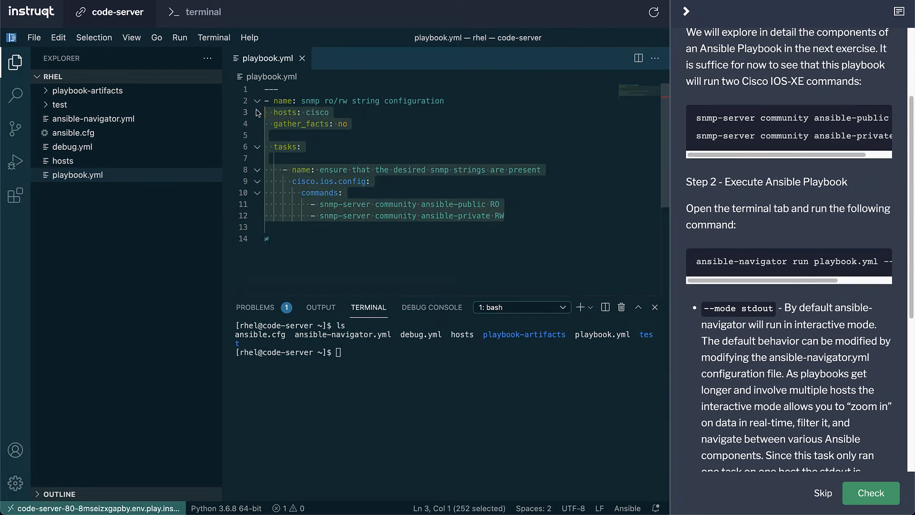
click(494, 158)
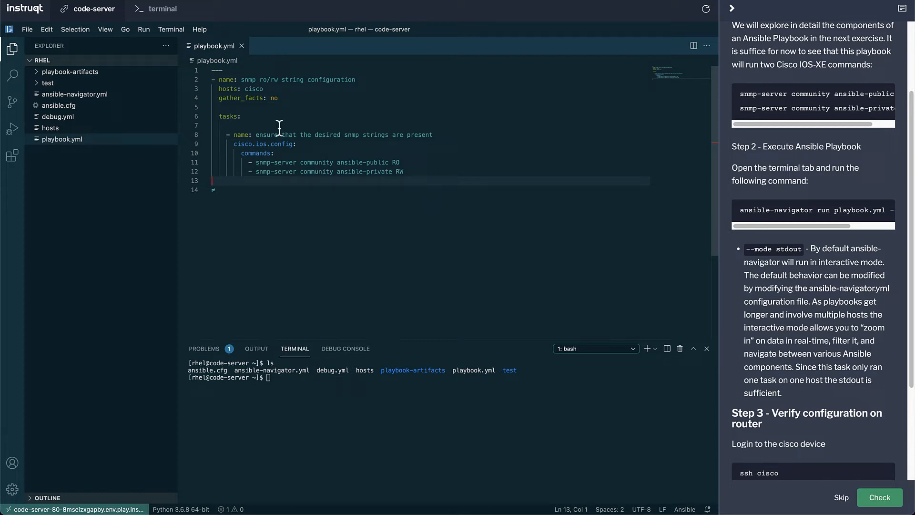
mouse_move(245, 162)
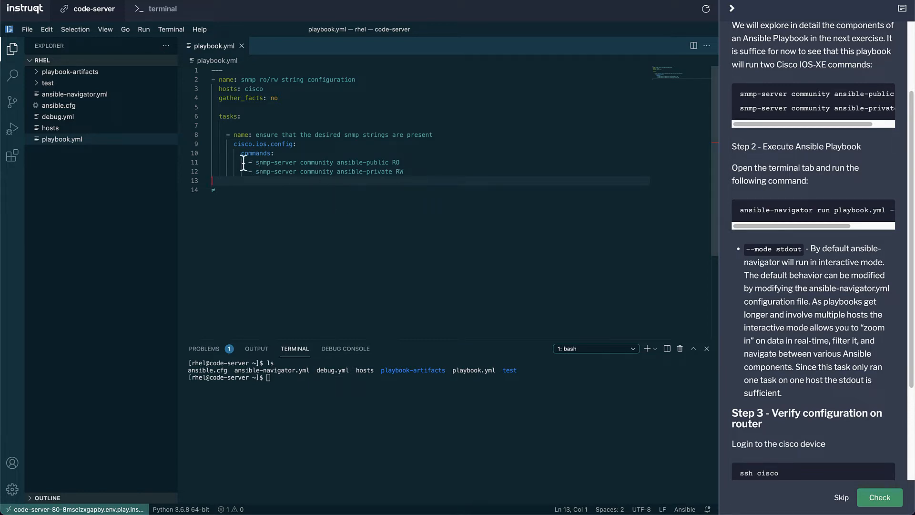
Highlight the two snmp-server community lines, then return to the standalone terminal.
double_click(263, 144)
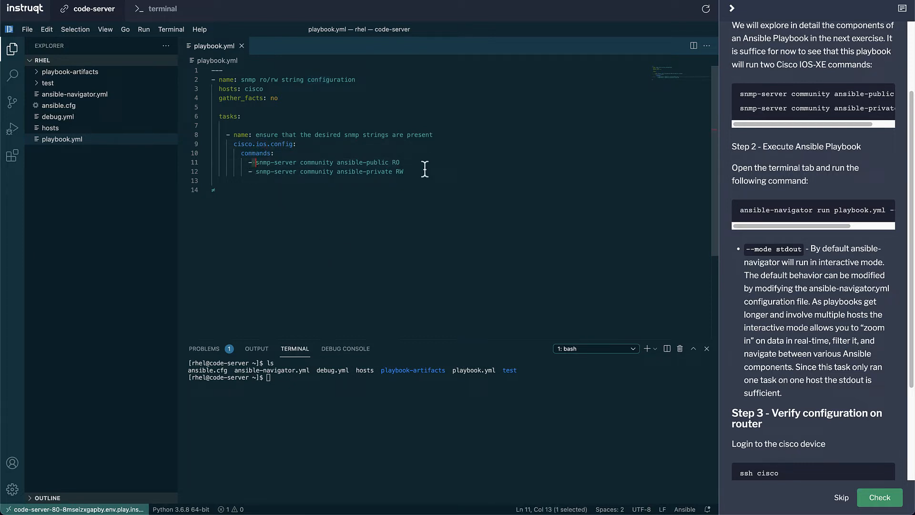
drag(255, 162, 402, 171)
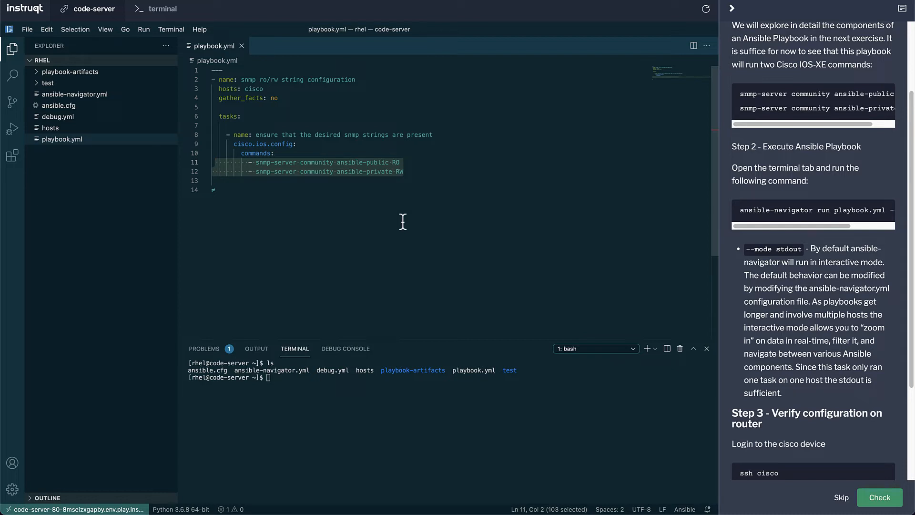
mouse_move(391, 220)
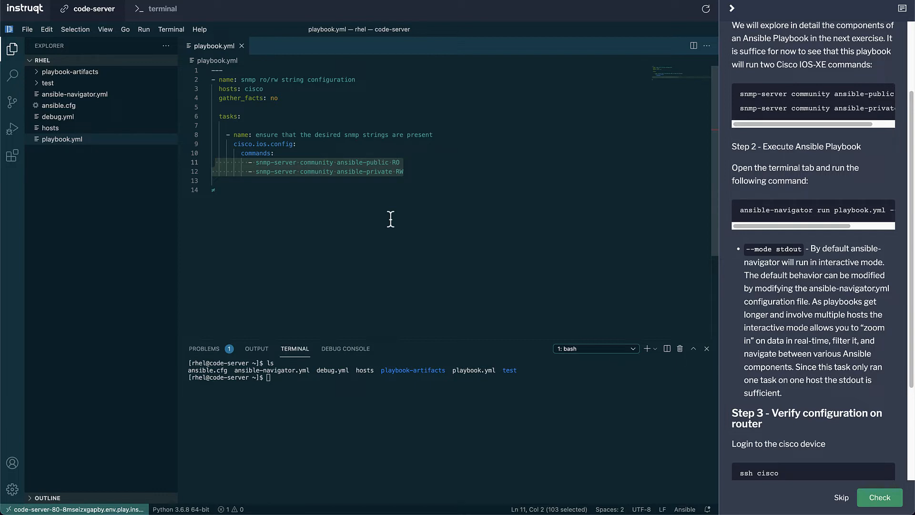
mouse_move(292, 202)
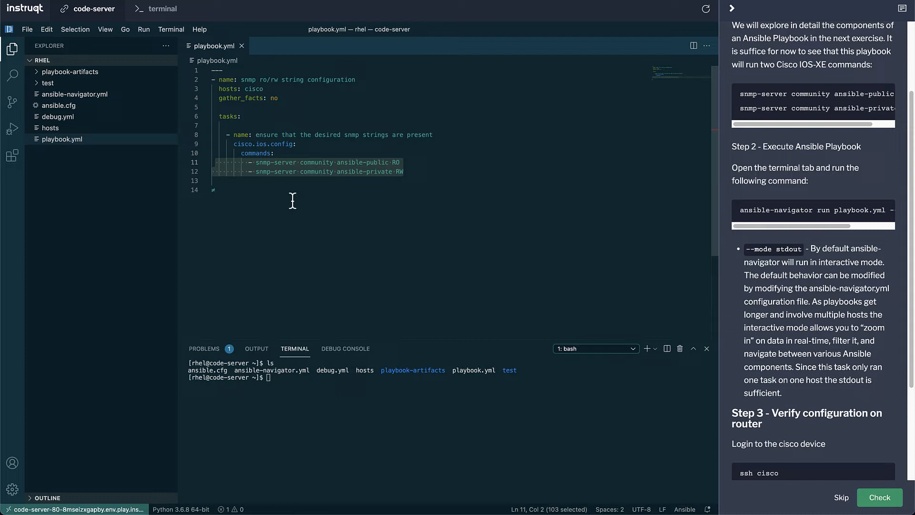
mouse_move(278, 171)
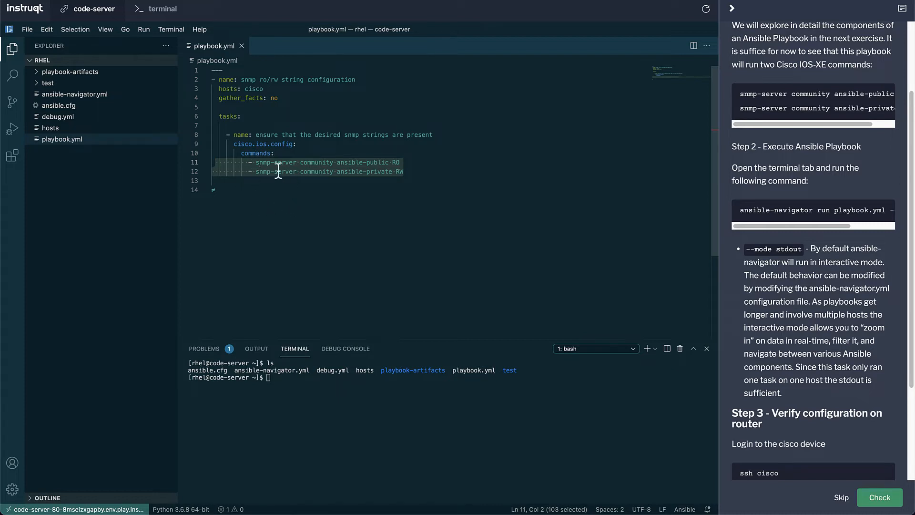
mouse_move(278, 188)
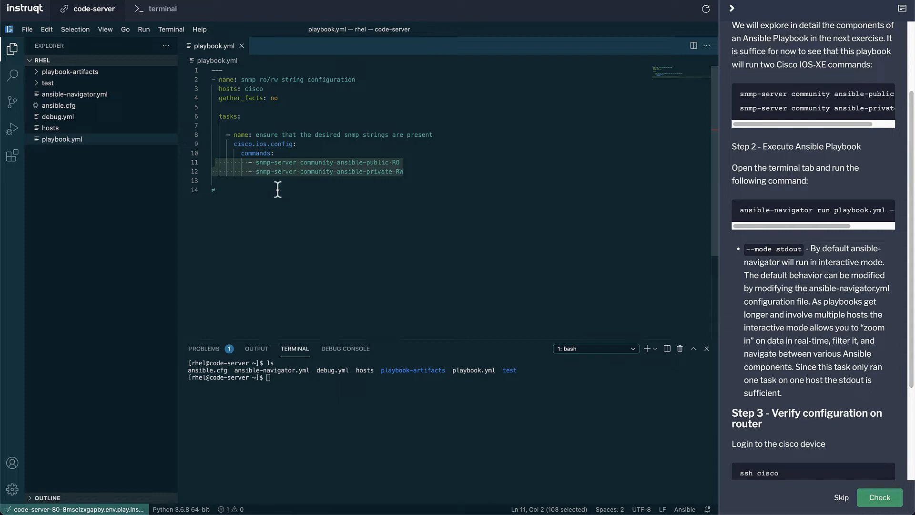
mouse_move(289, 193)
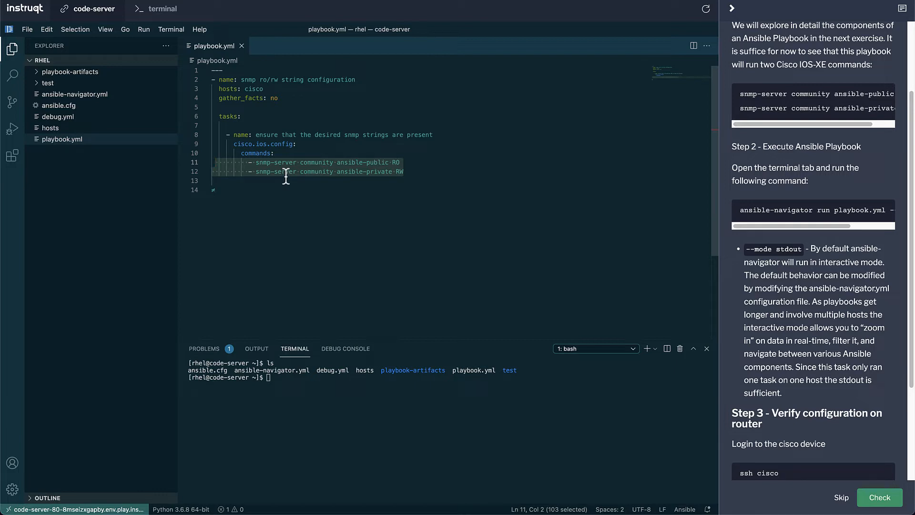
mouse_move(283, 172)
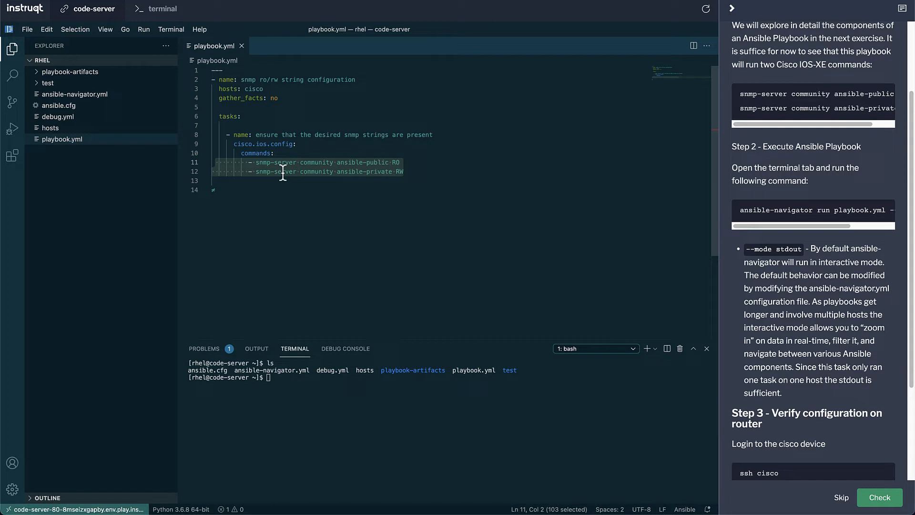
mouse_move(246, 189)
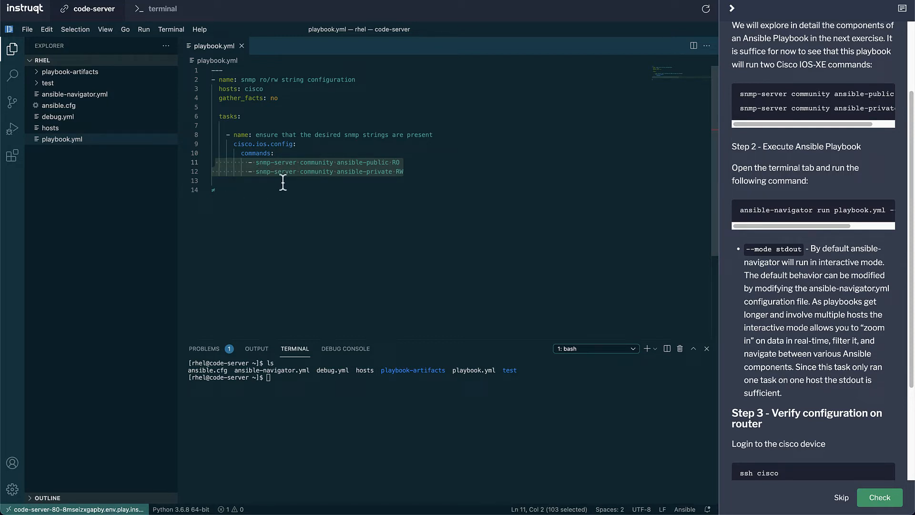
click(275, 162)
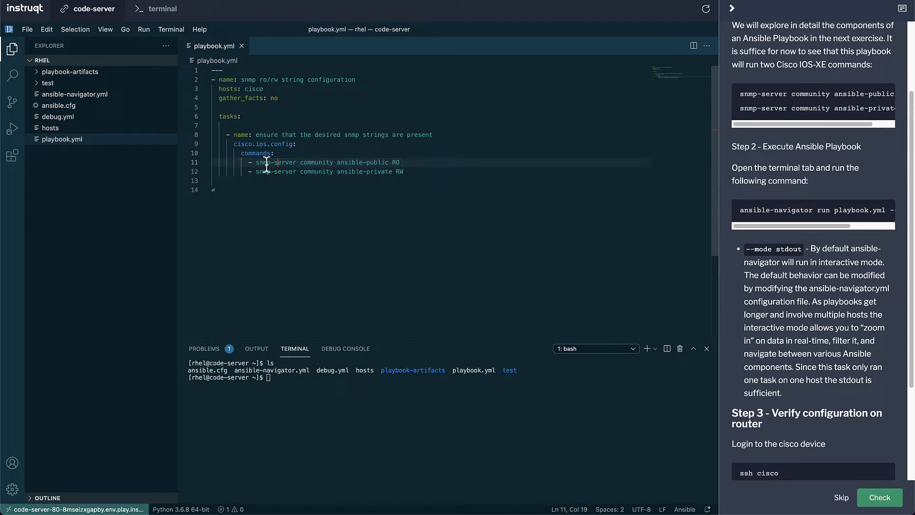
drag(251, 161, 405, 171)
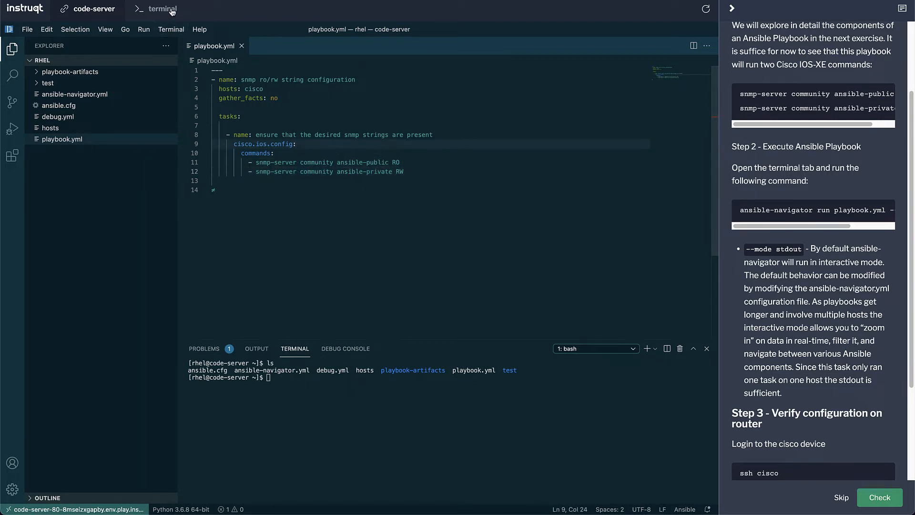
click(163, 9)
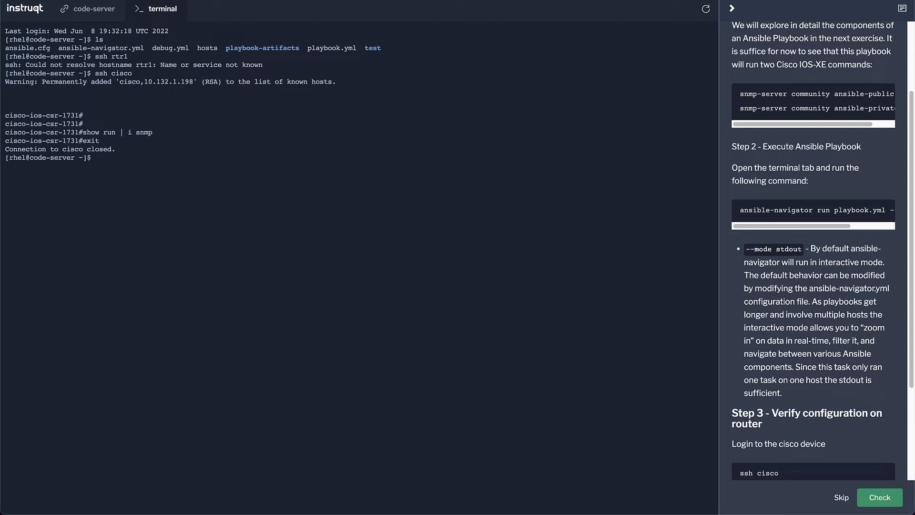
Start ansible-navigator in interactive mode to reach its Welcome screen.
text(ansible-navigator)
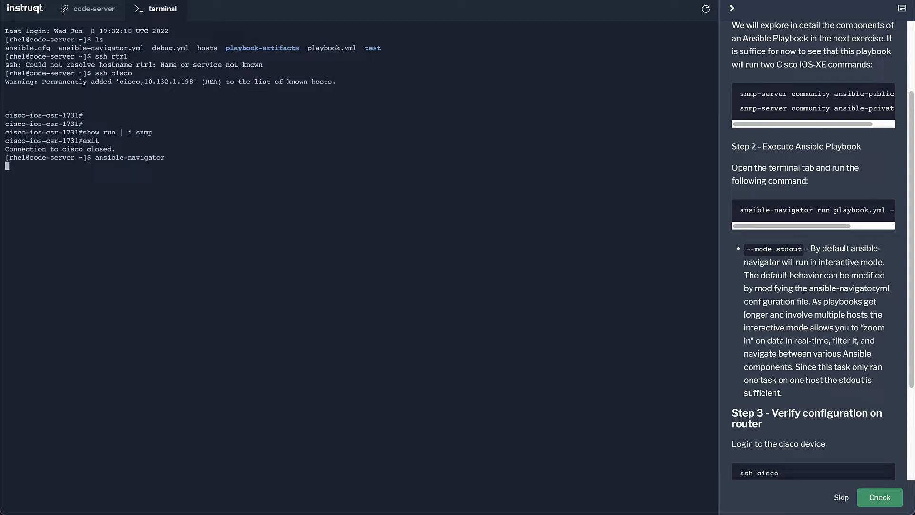
key(Enter)
text(:collect)
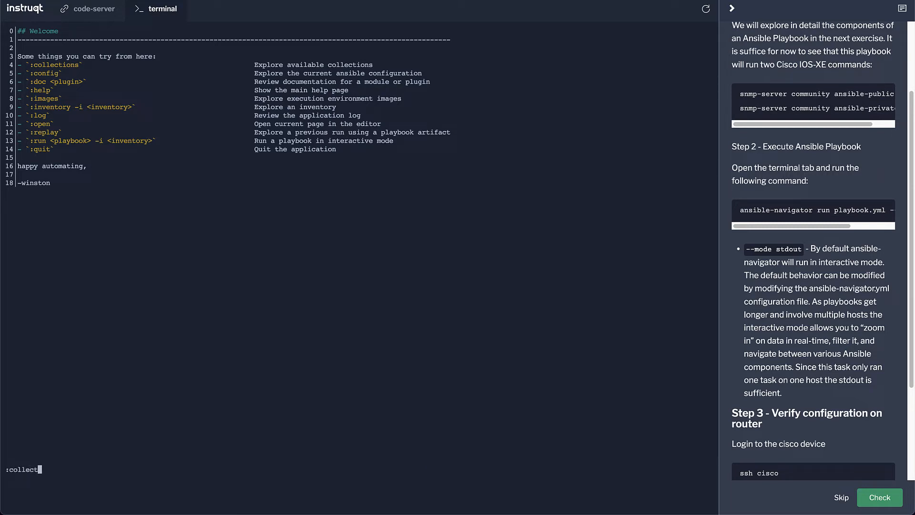
List installed collections with :collections, then open cisco.ios (:10) to view its modules.
key(Enter)
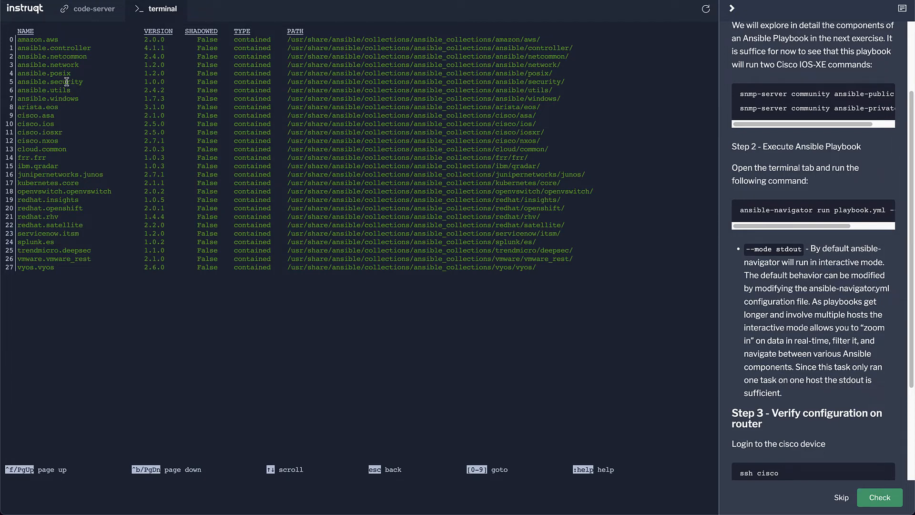
mouse_move(70, 143)
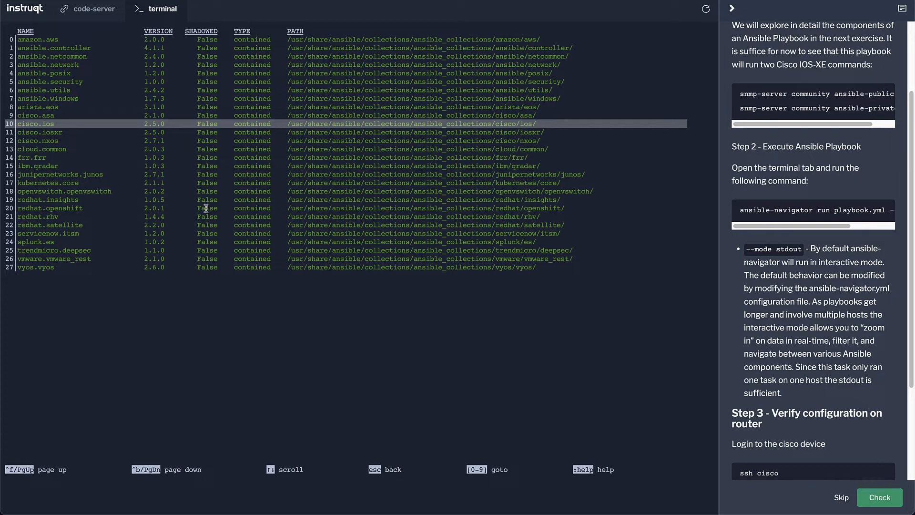
text(:10)
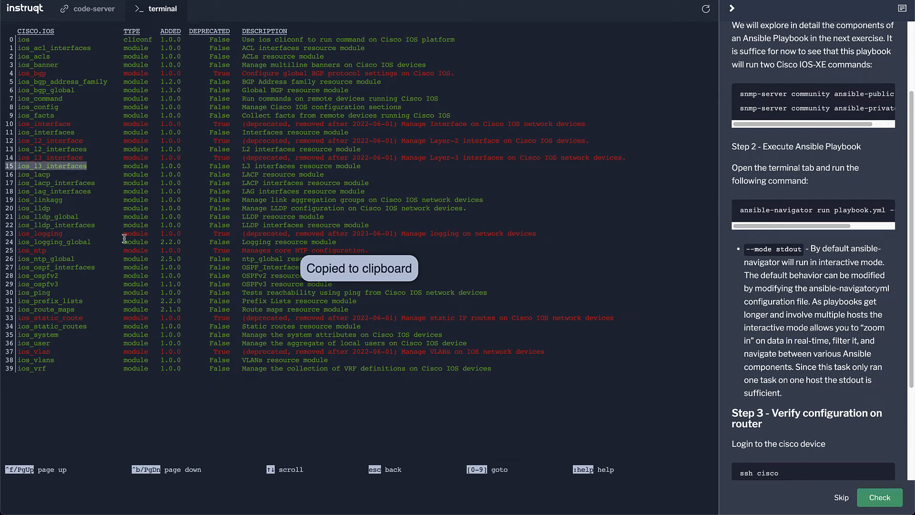
mouse_move(173, 174)
text(ansible-navi)
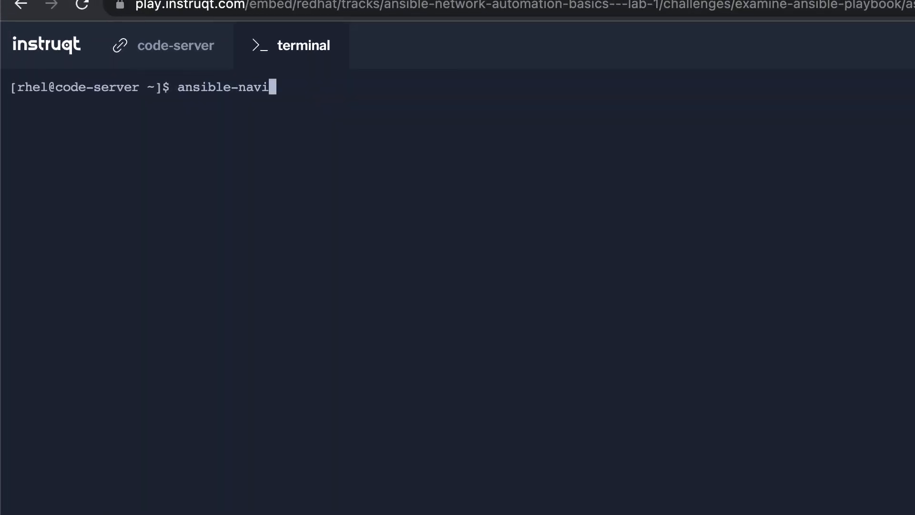
Run playbook.yml with --mode stdout, inspect SNMP communities on the cisco router, and submit Check.
text(gator)
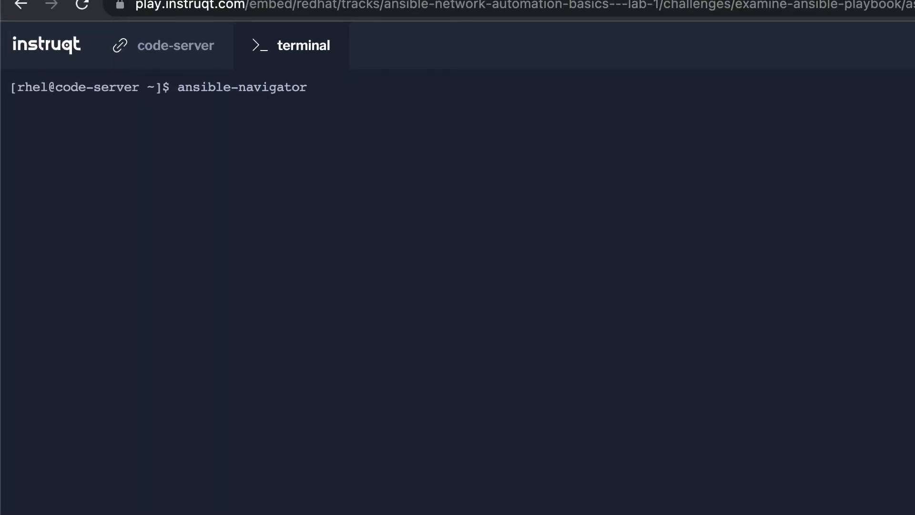
text(run)
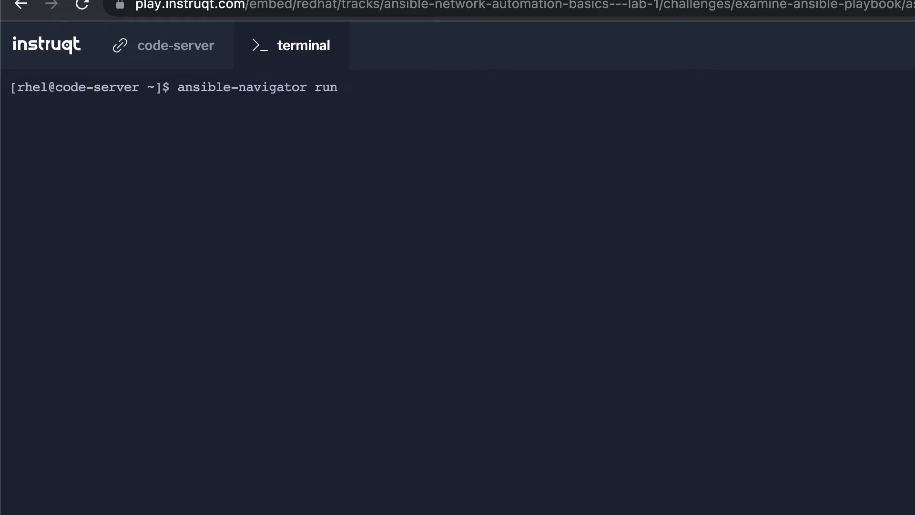
text(playbook.yml --mod)
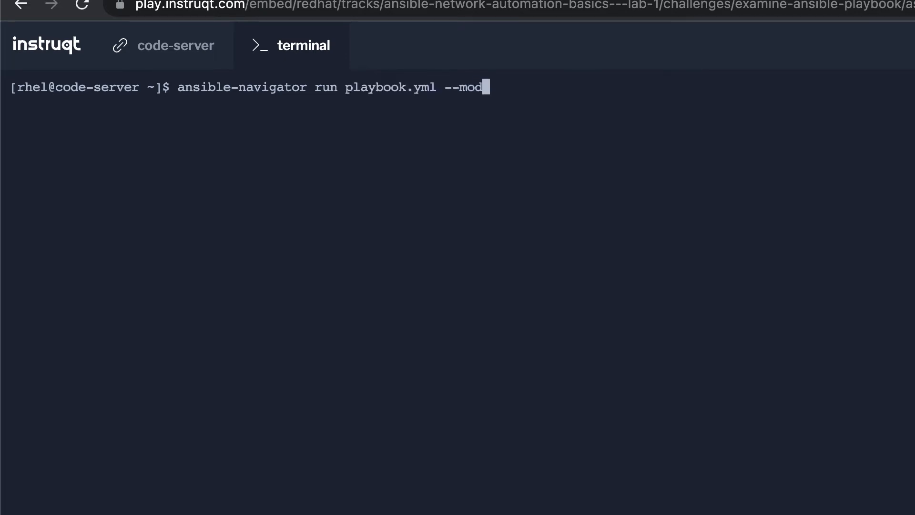
text(e stdout)
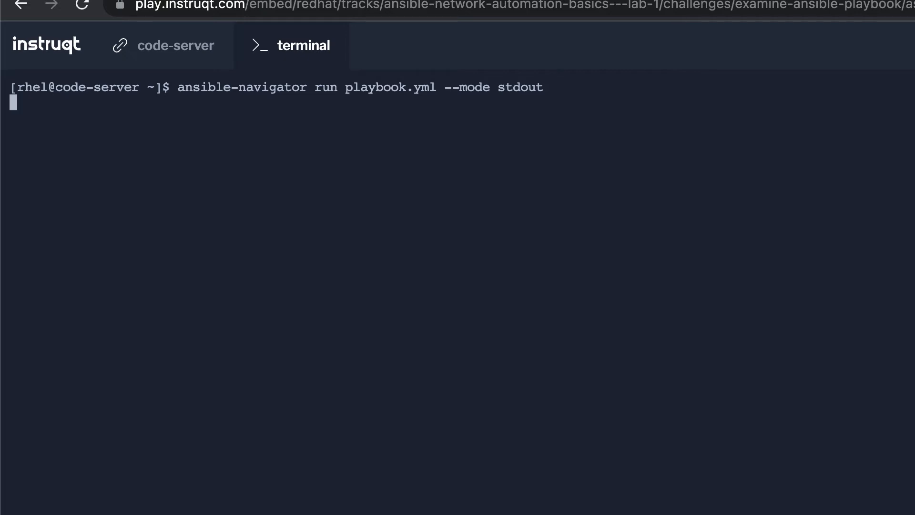
mouse_move(561, 178)
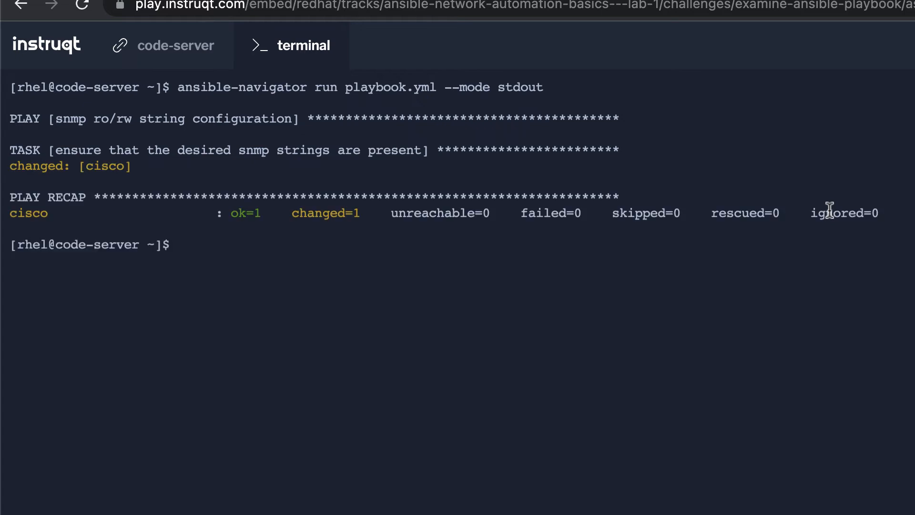
mouse_move(829, 213)
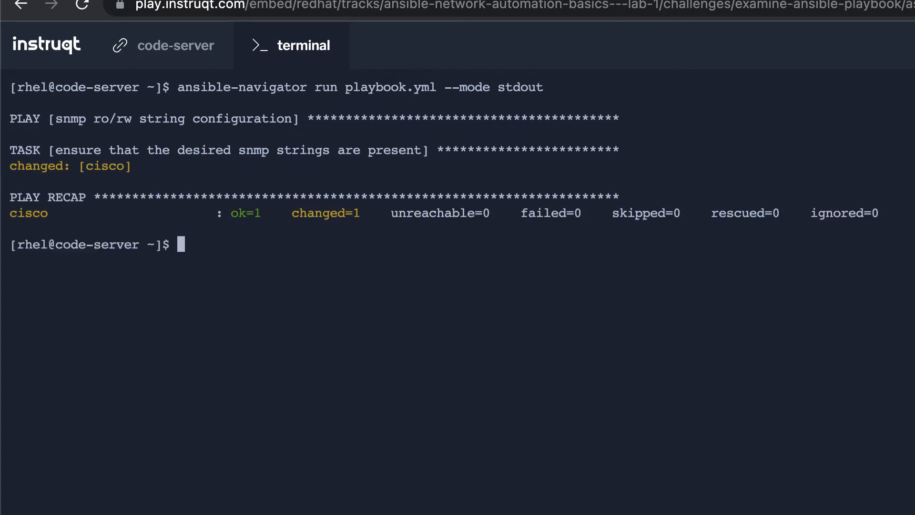
text(ssh cisco)
text(show run | i snmp)
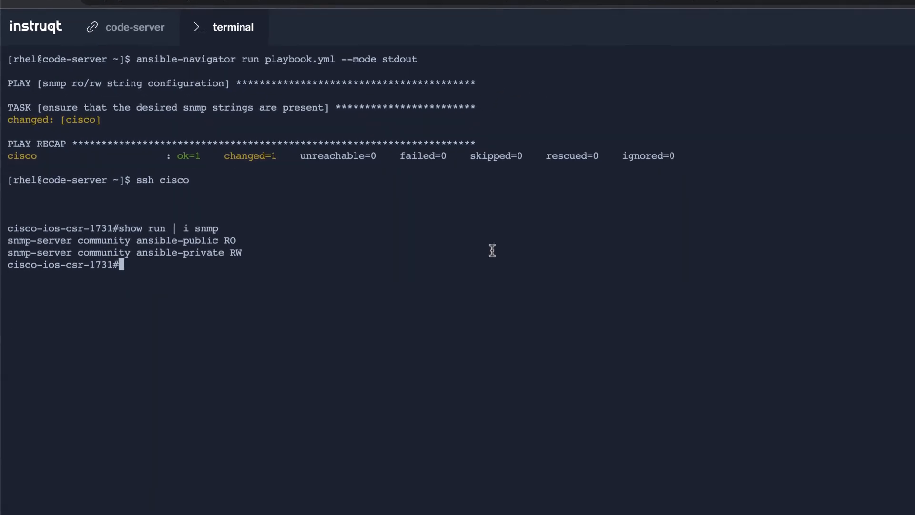
click(725, 9)
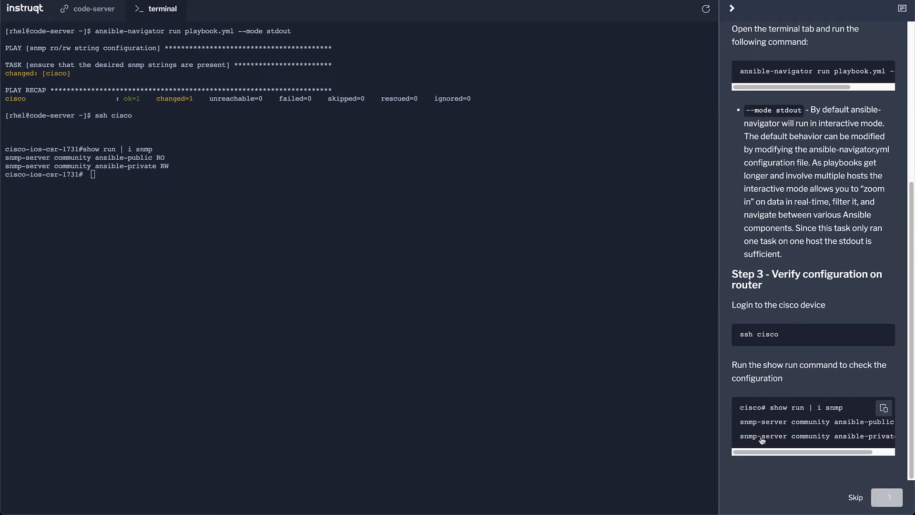
mouse_move(389, 323)
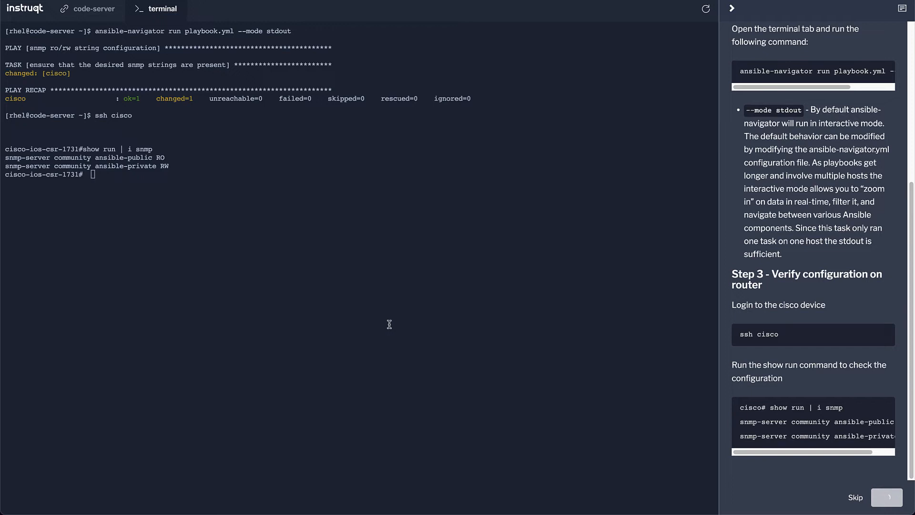
mouse_move(289, 248)
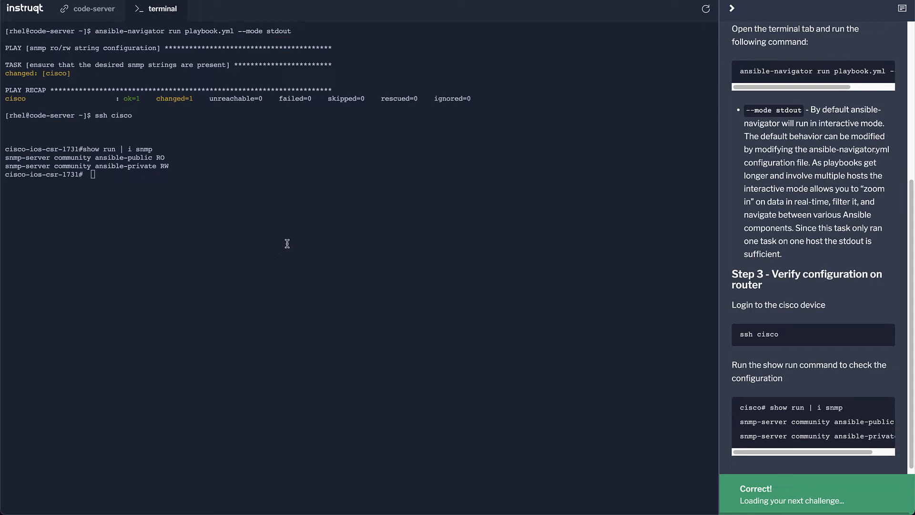
mouse_move(780, 439)
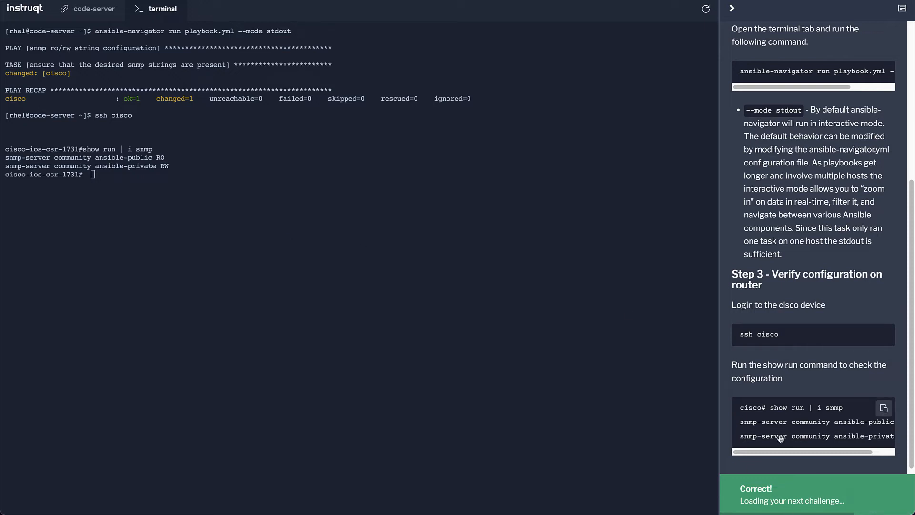
mouse_move(779, 442)
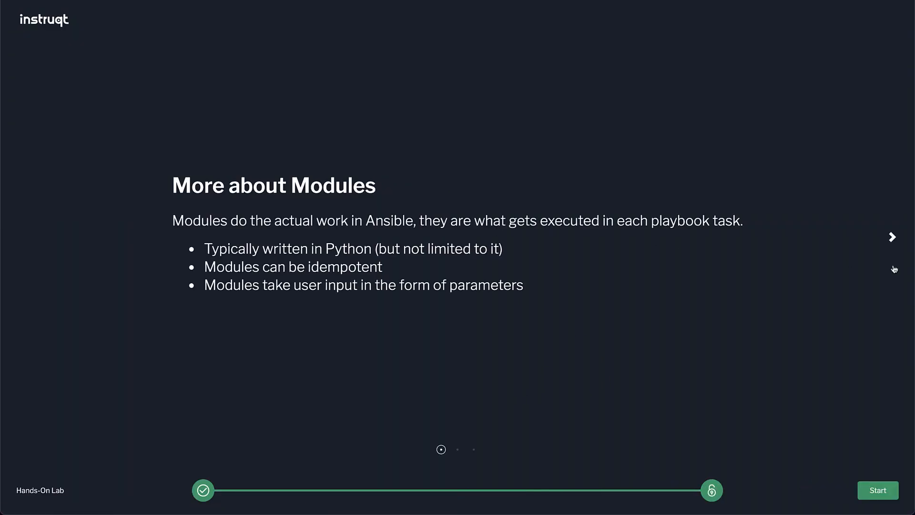
mouse_move(894, 249)
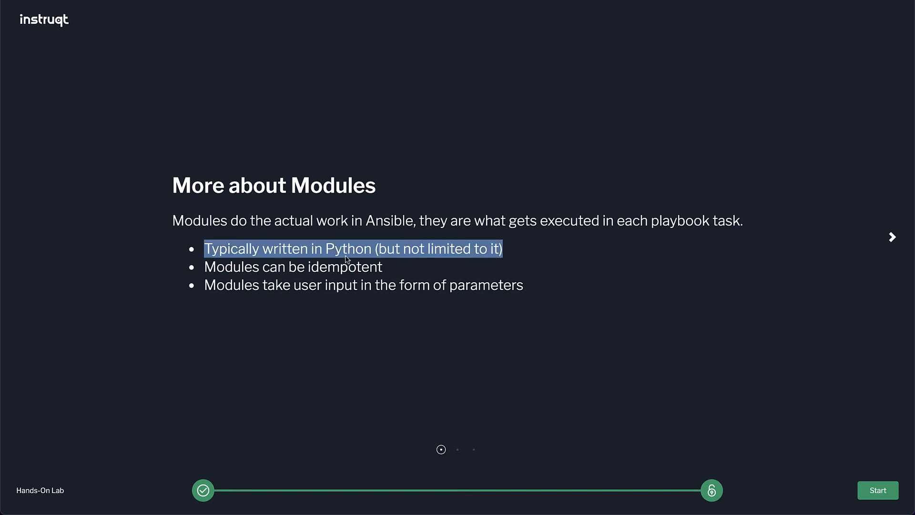
mouse_move(358, 309)
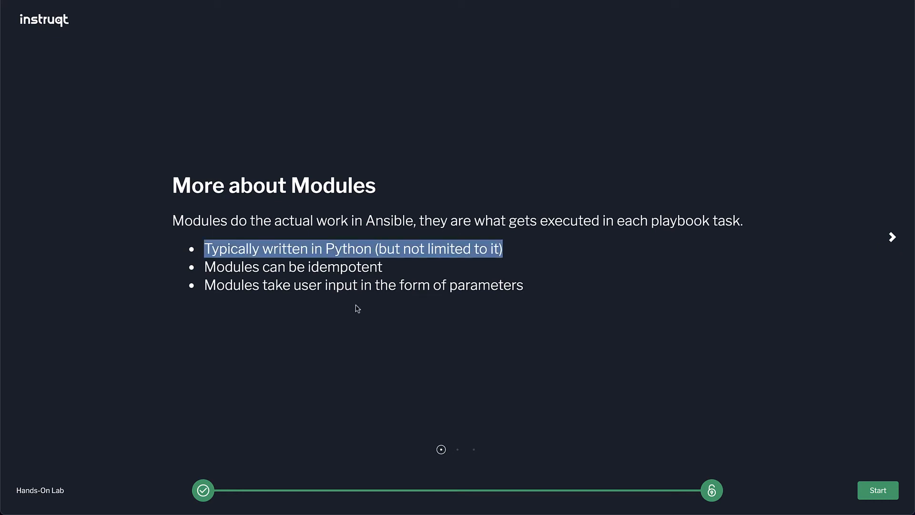
mouse_move(349, 294)
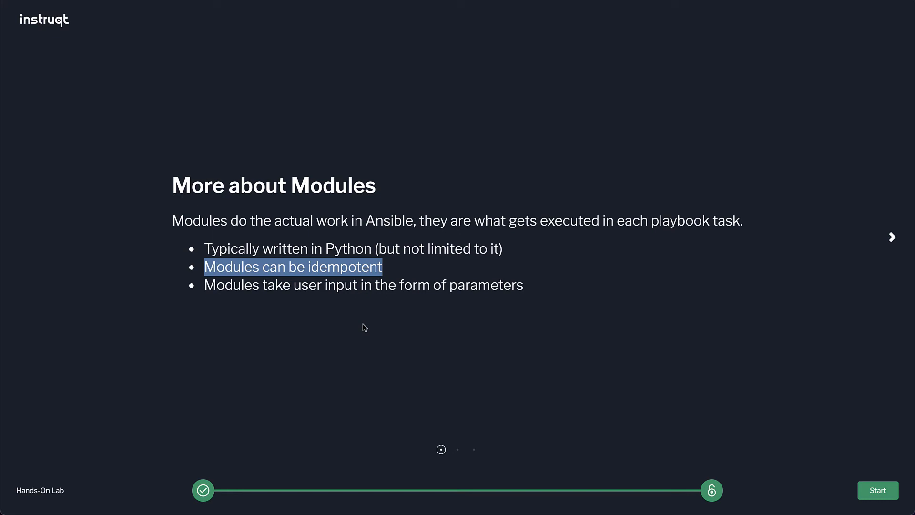
mouse_move(780, 281)
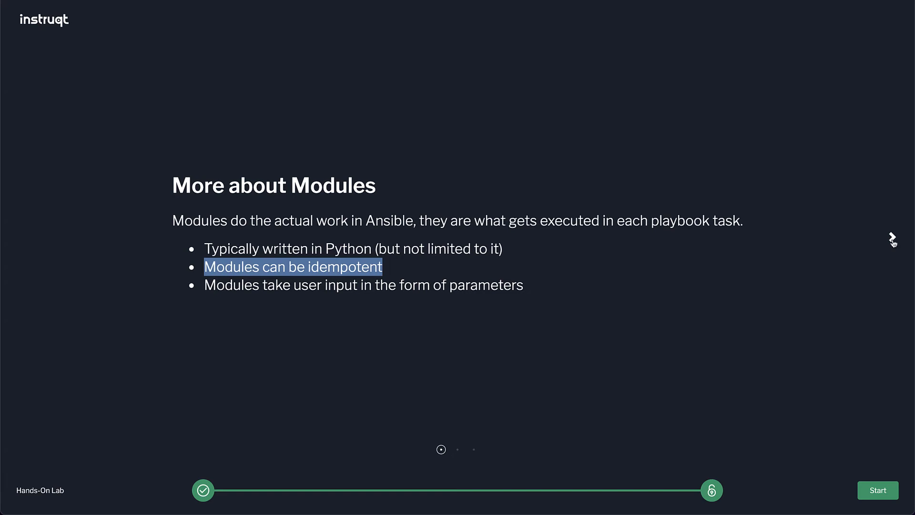
mouse_move(892, 244)
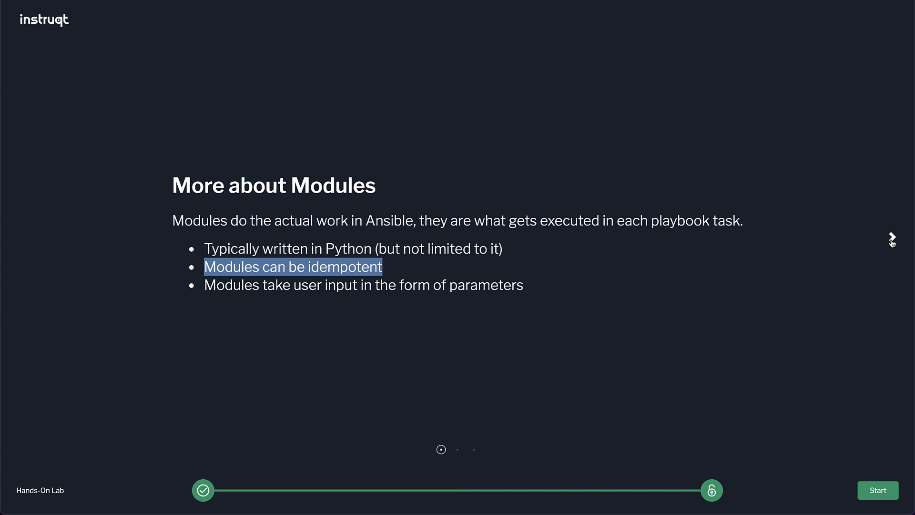
mouse_move(363, 311)
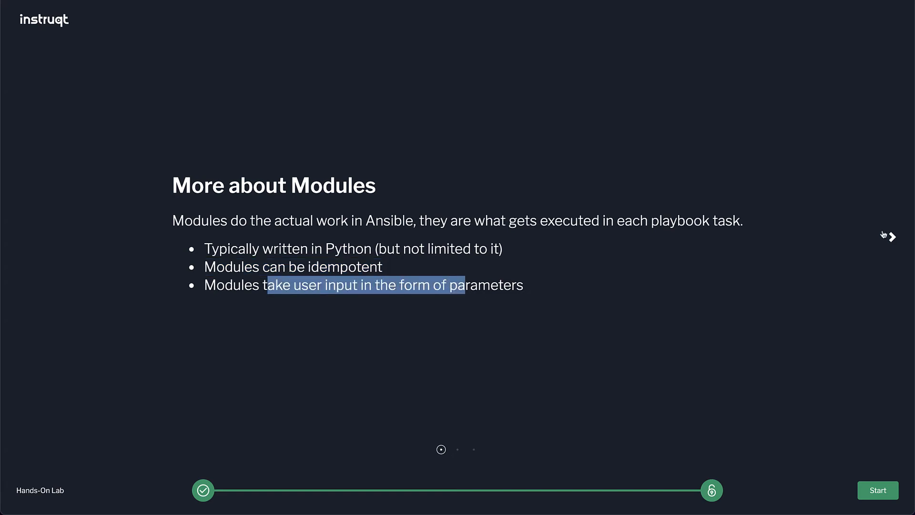
Advance through Network modules, noting facts module naming and the arista.eos and Junos prefixes.
click(892, 237)
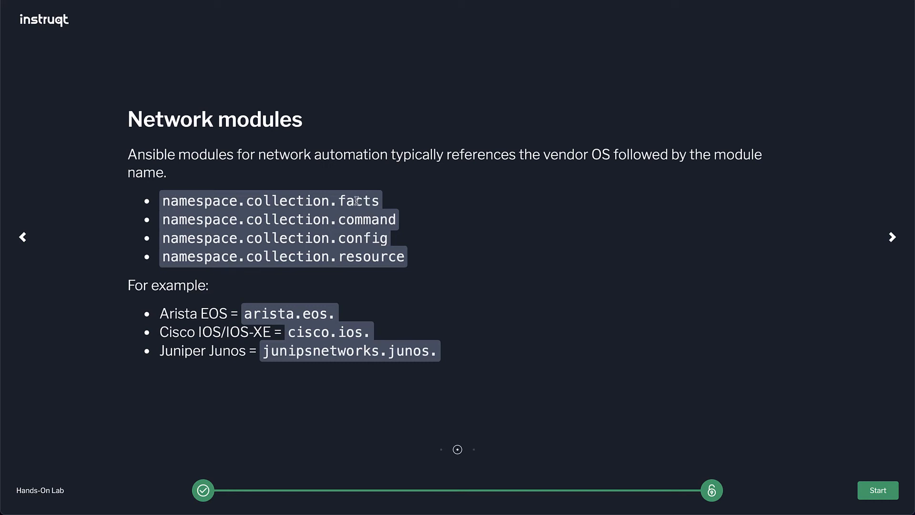
double_click(361, 238)
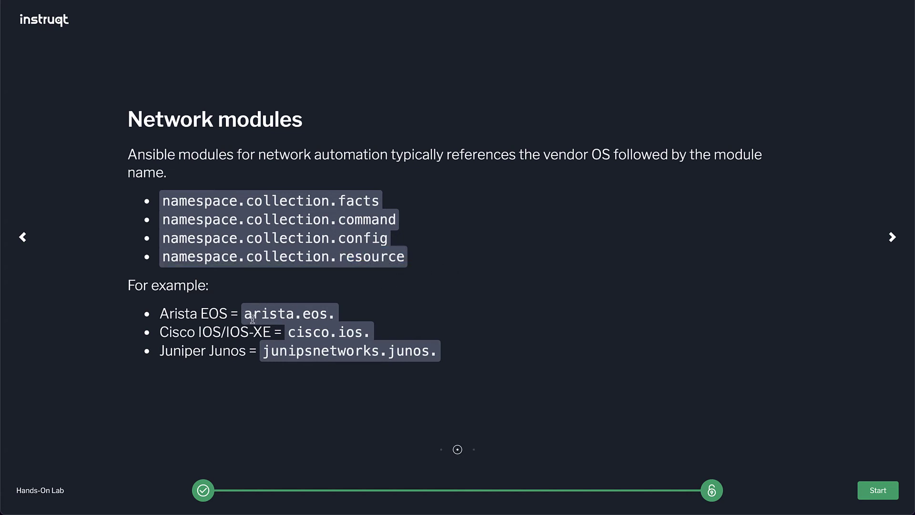
double_click(269, 313)
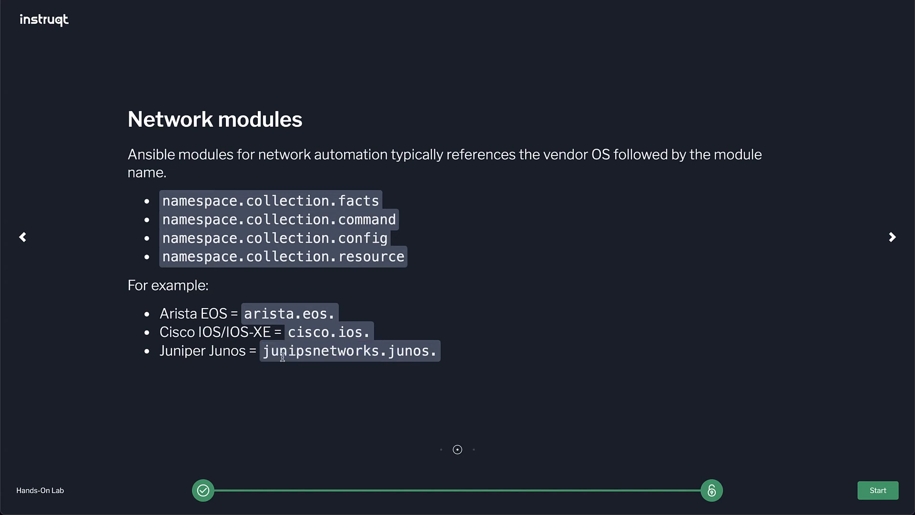
double_click(320, 351)
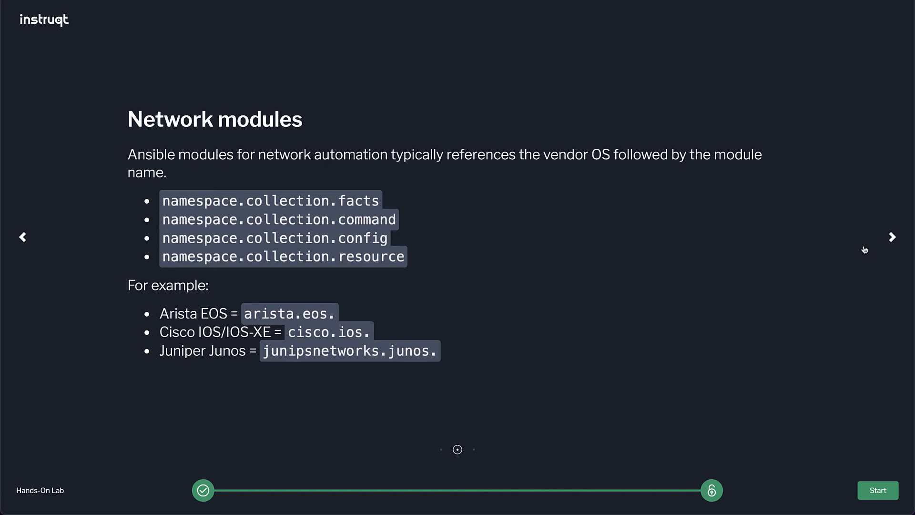
click(892, 238)
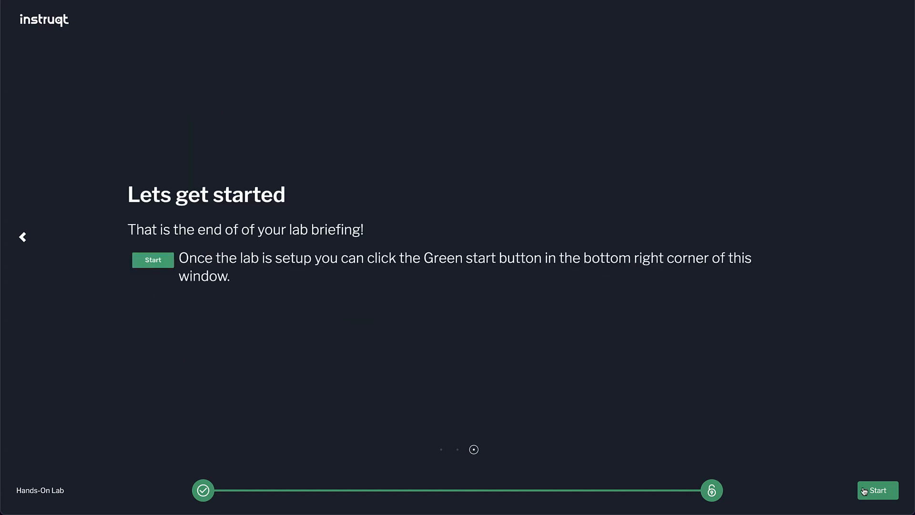
Start the Validate idempotency challenge and list home directory files with ls.
click(877, 503)
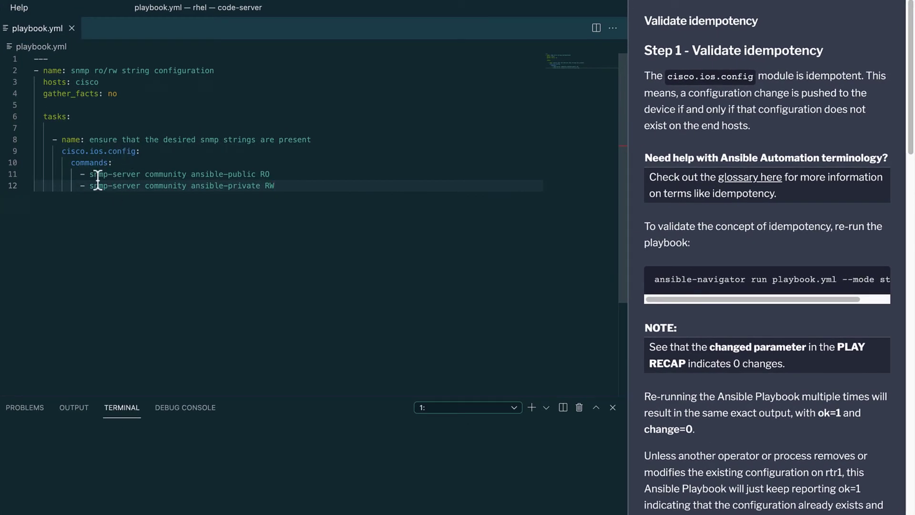
text(ls)
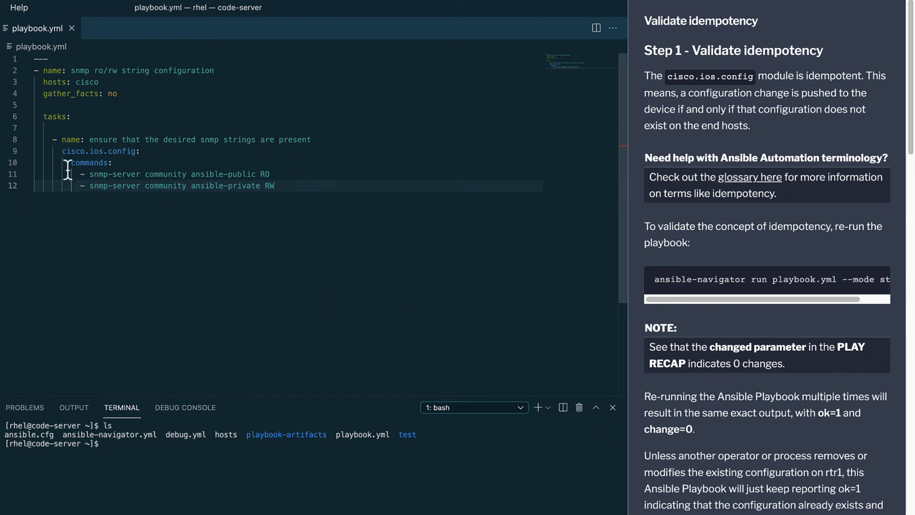
mouse_move(135, 178)
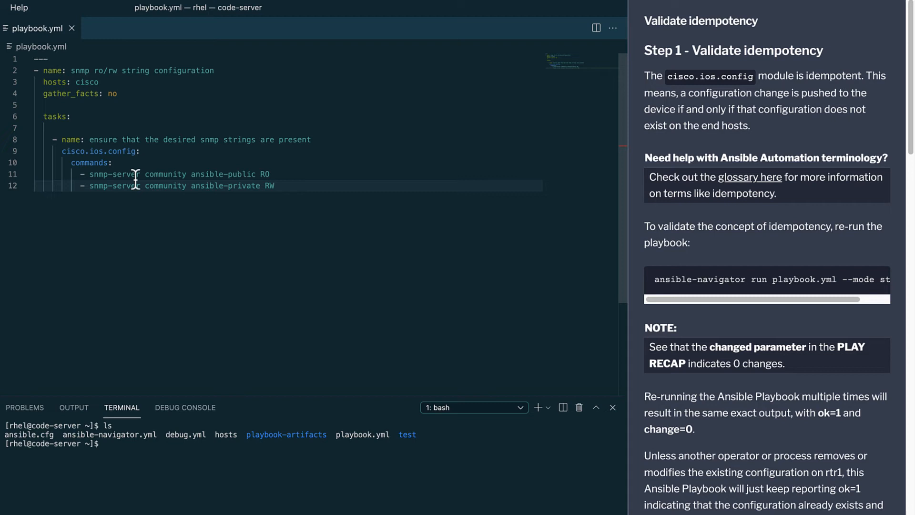
mouse_move(140, 192)
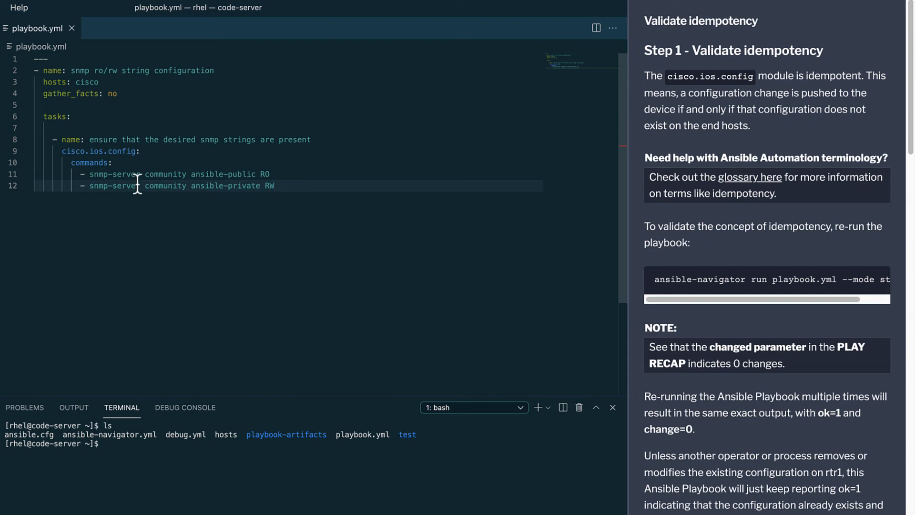
mouse_move(348, 284)
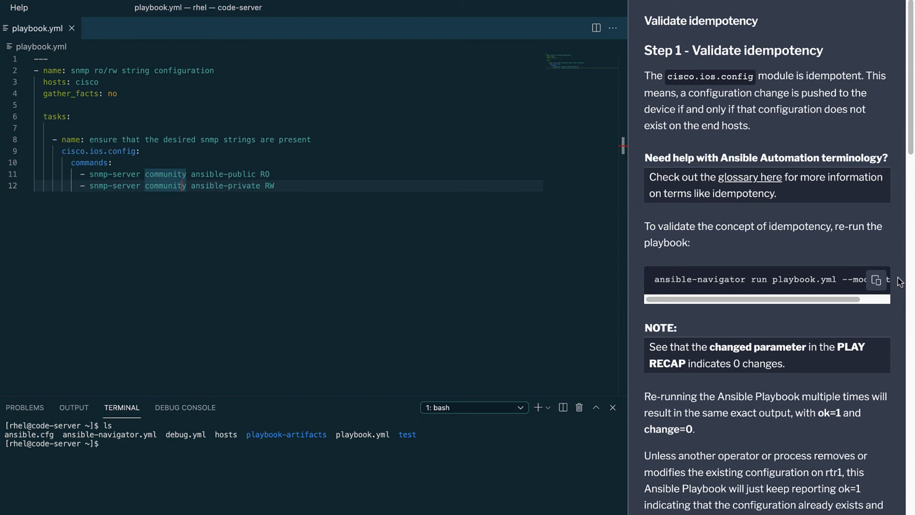
mouse_move(876, 280)
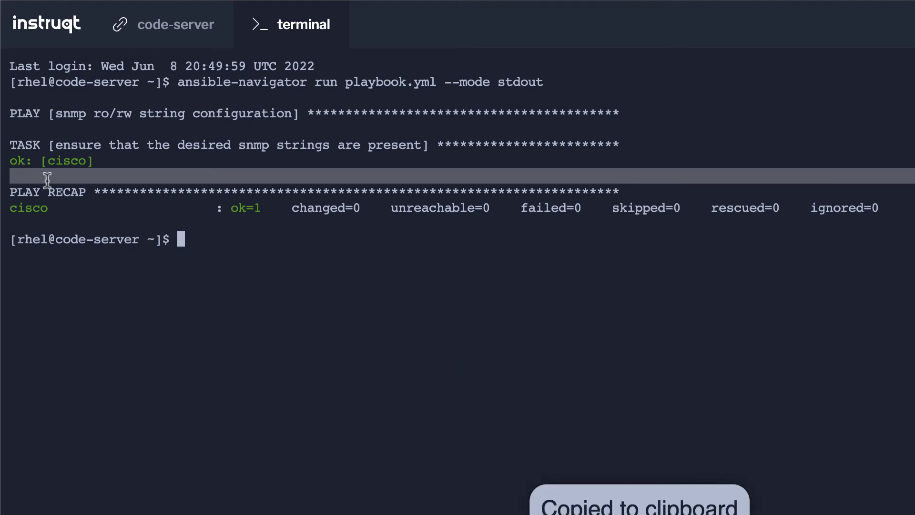
Highlight changed=0 in the re-run recap, then return to the playbook editor.
double_click(325, 207)
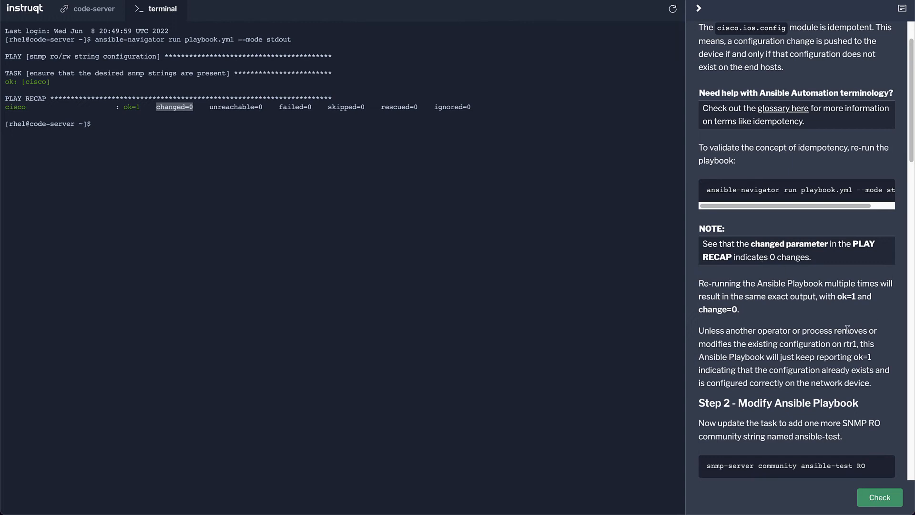
scroll(down, 3)
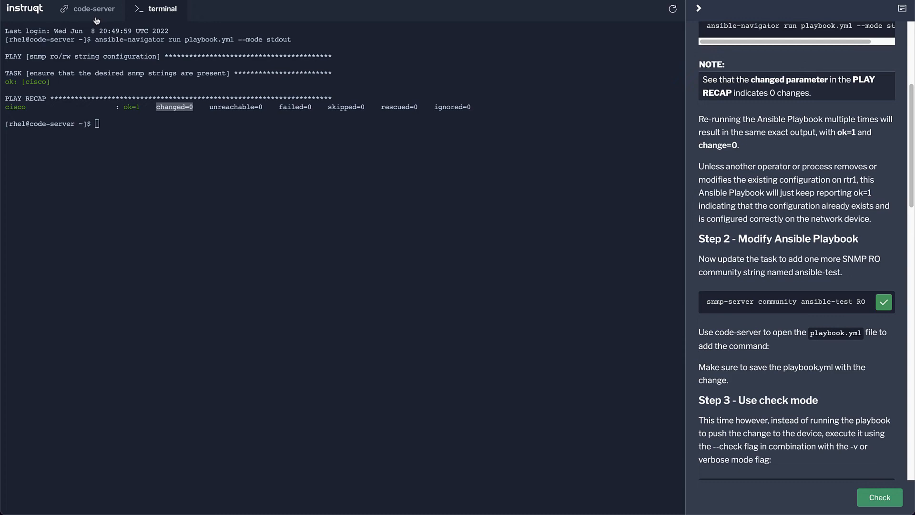
click(93, 10)
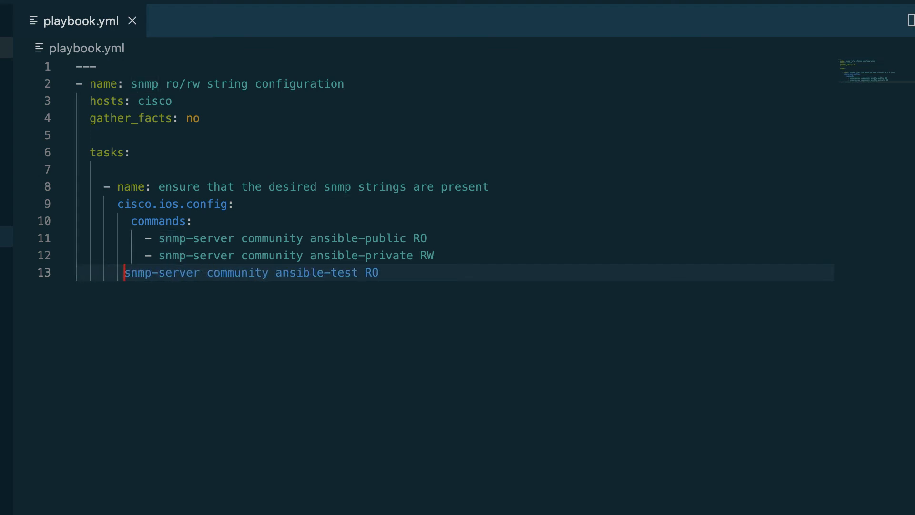
Add '- snmp-server community ansible-test RO' on line 13 of playbook.yml, aligned.
text(-)
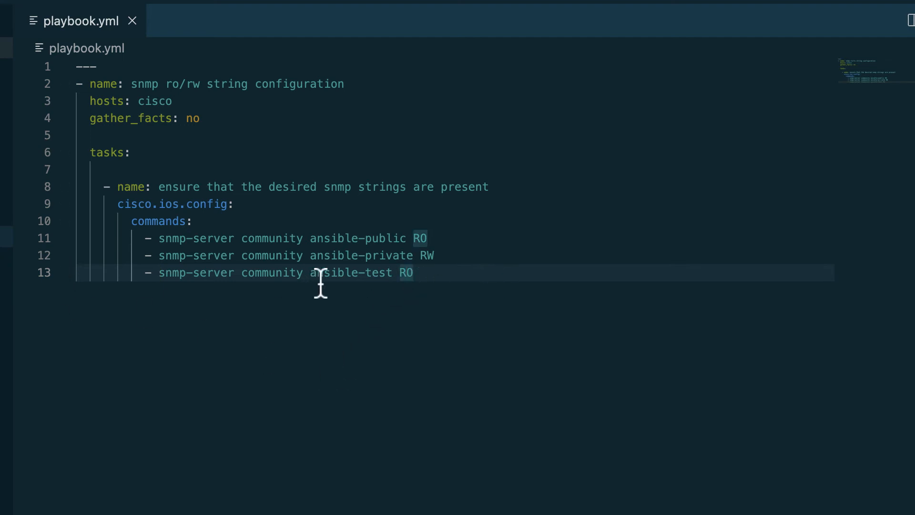
double_click(319, 272)
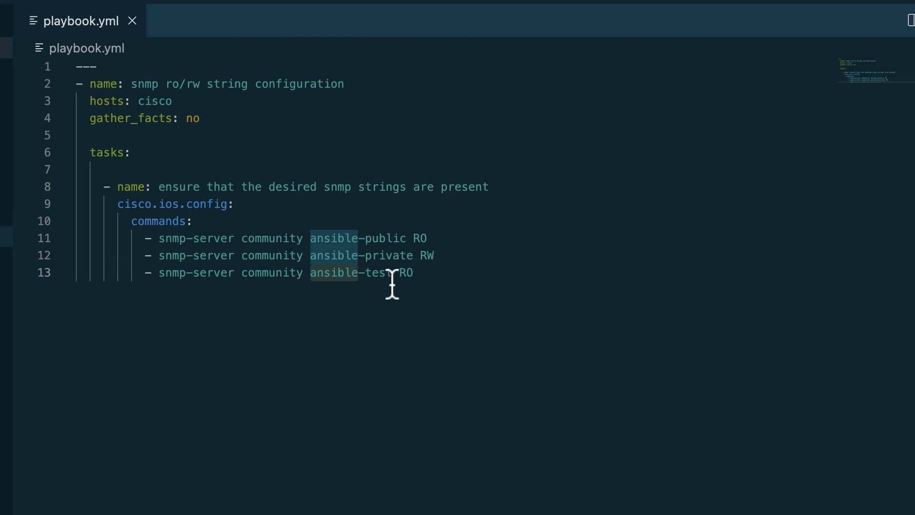
click(481, 273)
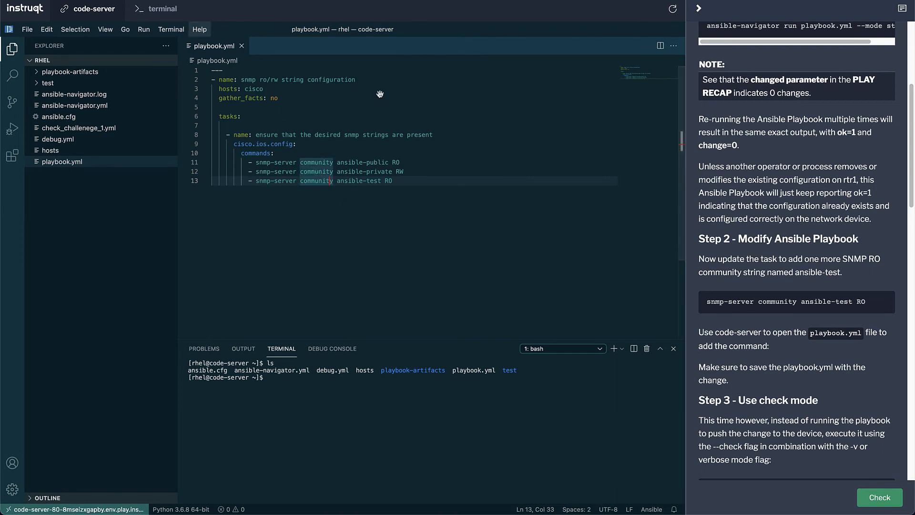
scroll(down, 3)
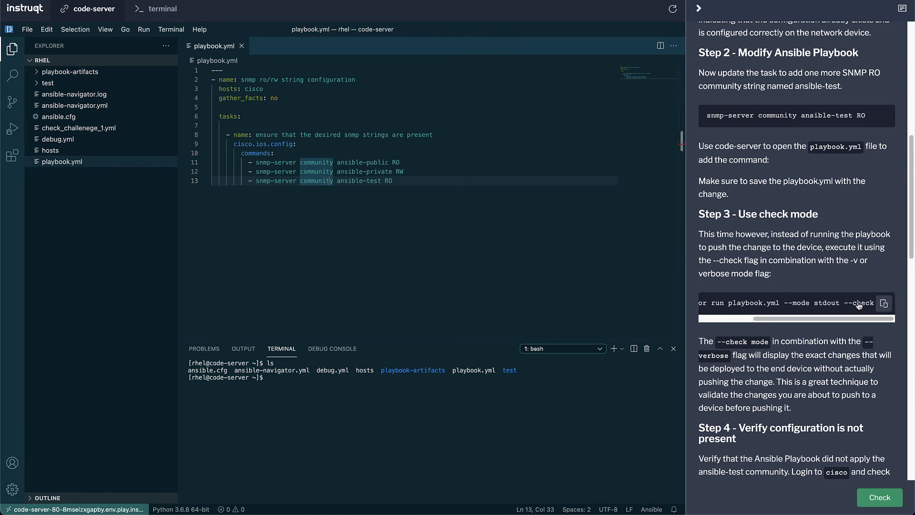
Dry-run playbook.yml with --mode stdout --check -v and highlight the ansible-test RO command.
click(883, 303)
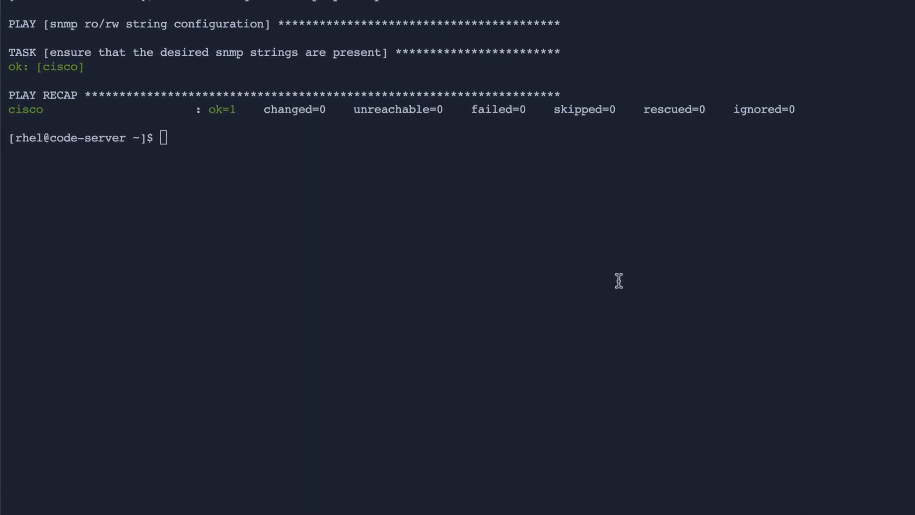
text(ansible-navigator run playbook.yml --mode stdout --check -v)
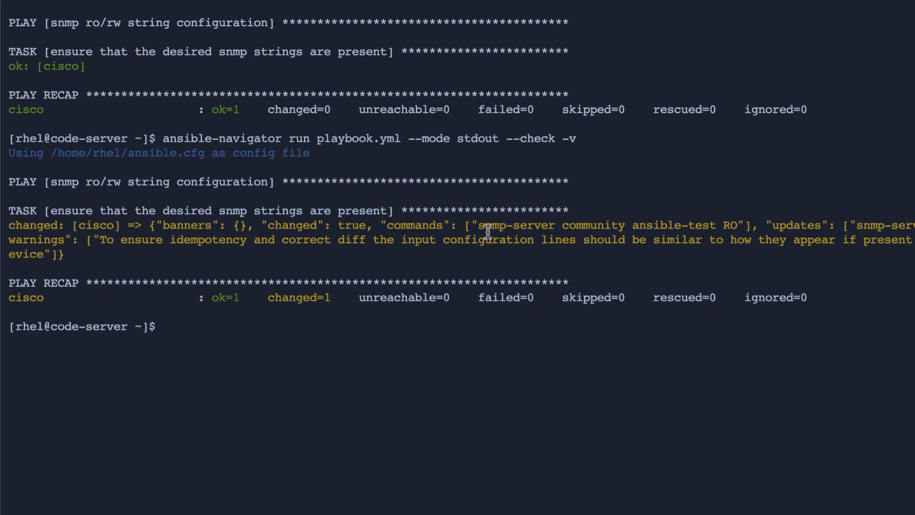
drag(478, 226, 729, 226)
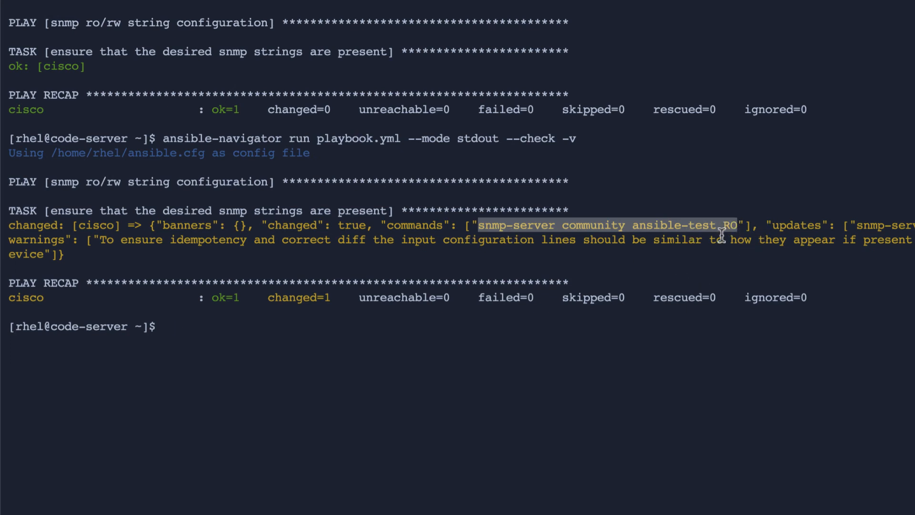
mouse_move(663, 253)
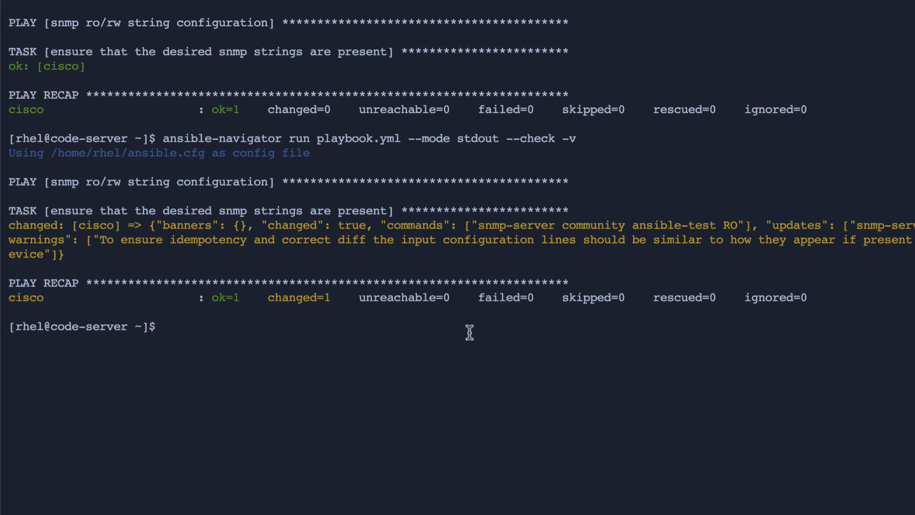
SSH to the router, confirm sh run | i snmp lacks ansible-test, exit, and re-run the playbook.
text(ssh cisco)
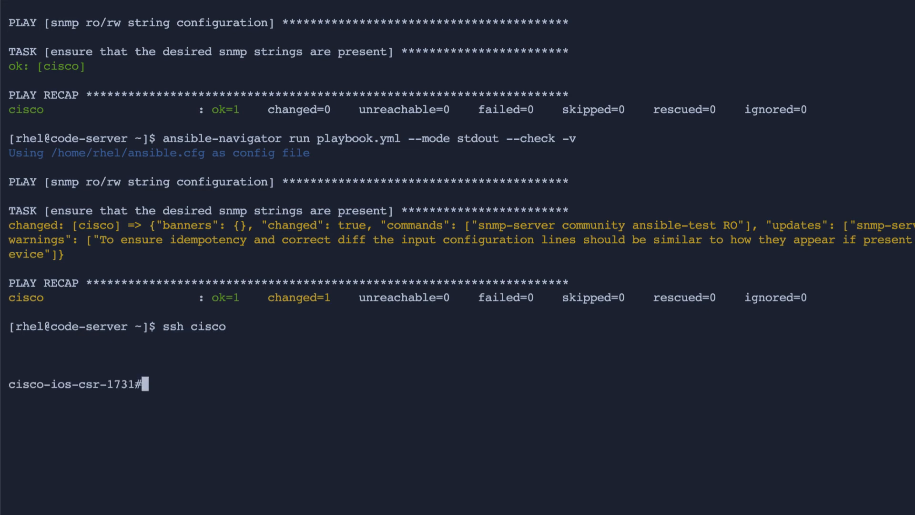
text(sh run | i snmp)
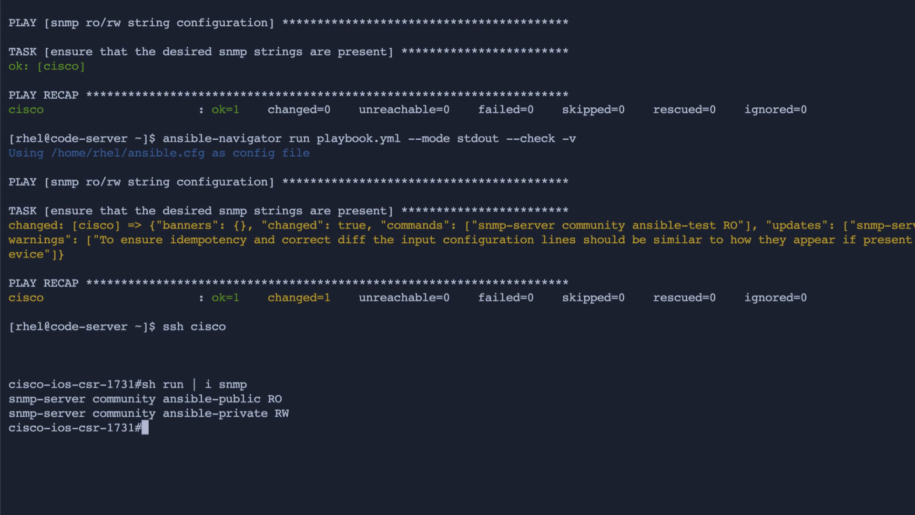
mouse_move(908, 397)
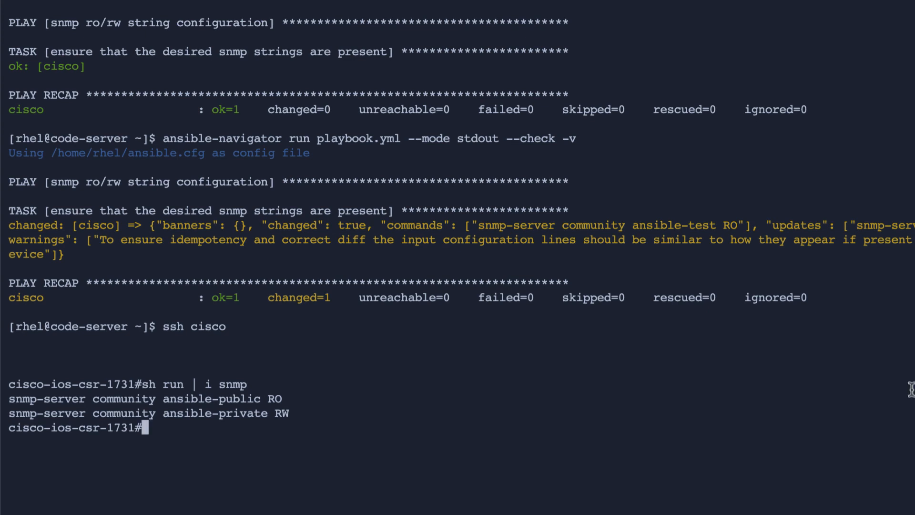
text(sh run | i snmp)
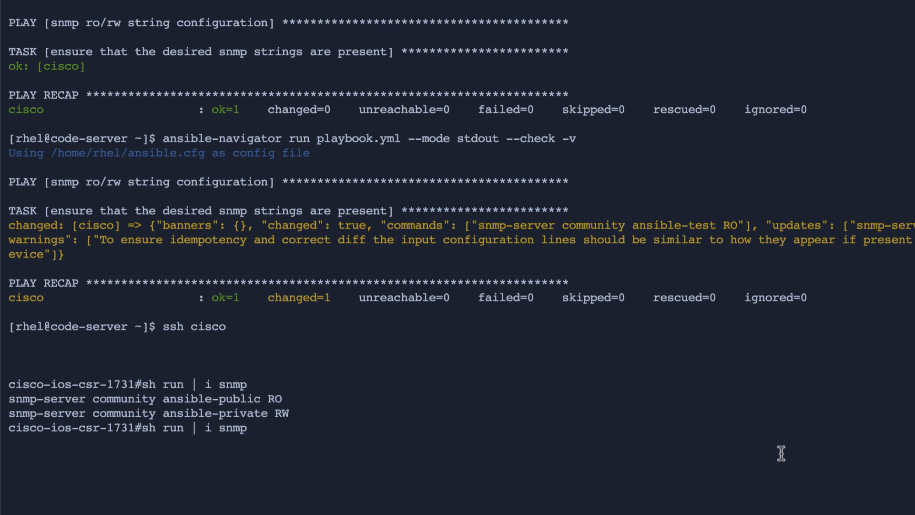
text(exit)
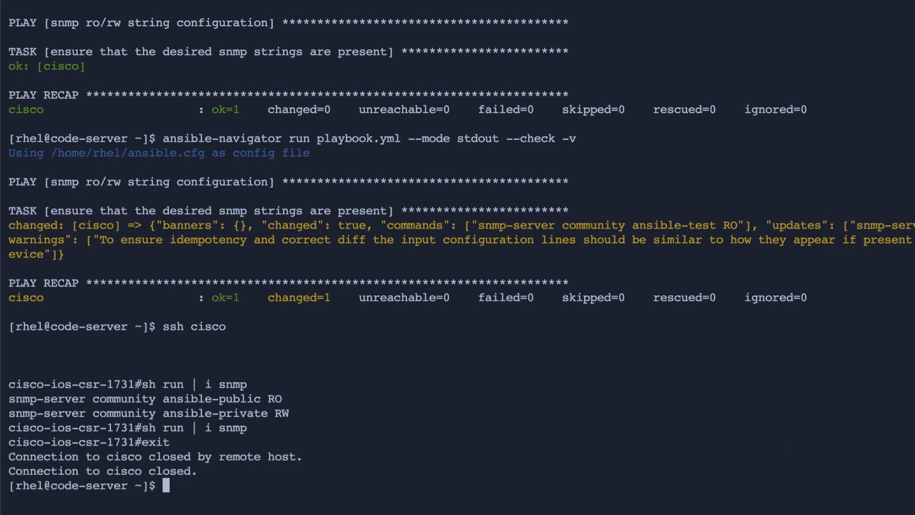
text(ansible-navigator run playbook.yml --mode stdout --check -v)
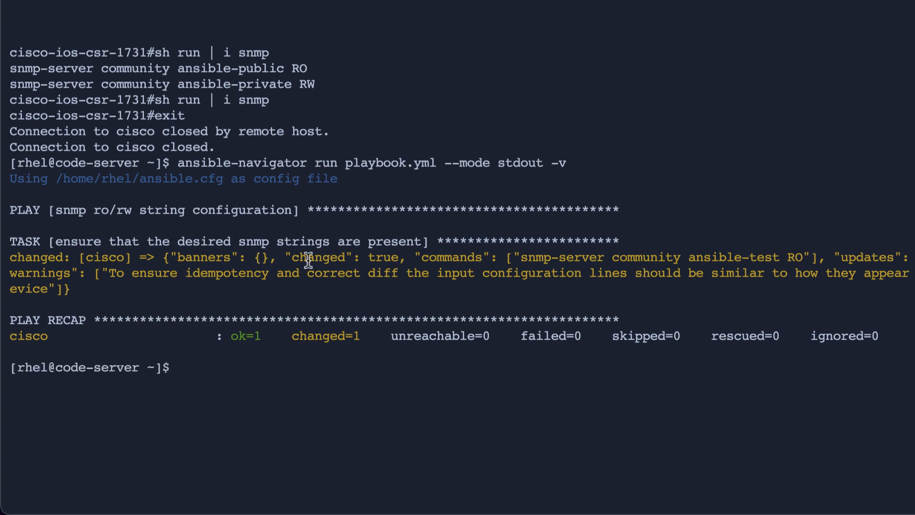
SSH to cisco and run sh run | i snmp to confirm ansible-test RO.
text(ssh cisco)
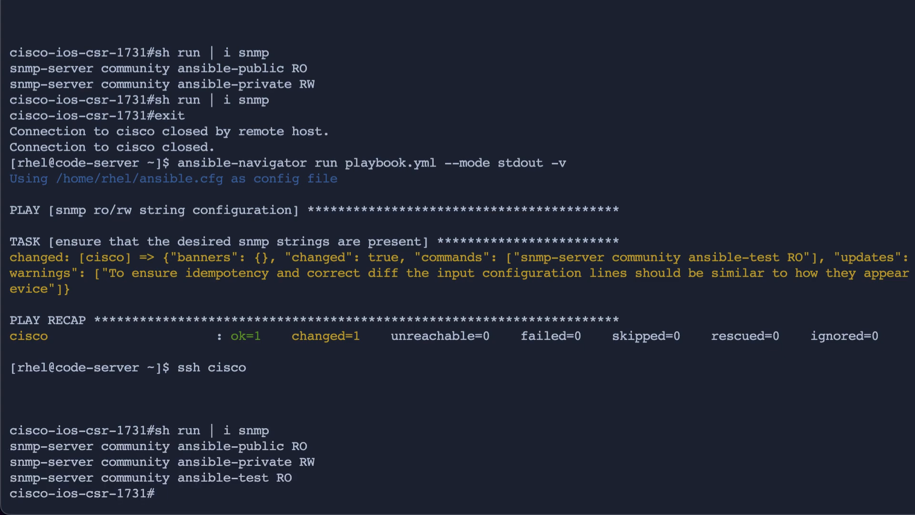
text(sh run | i snmp)
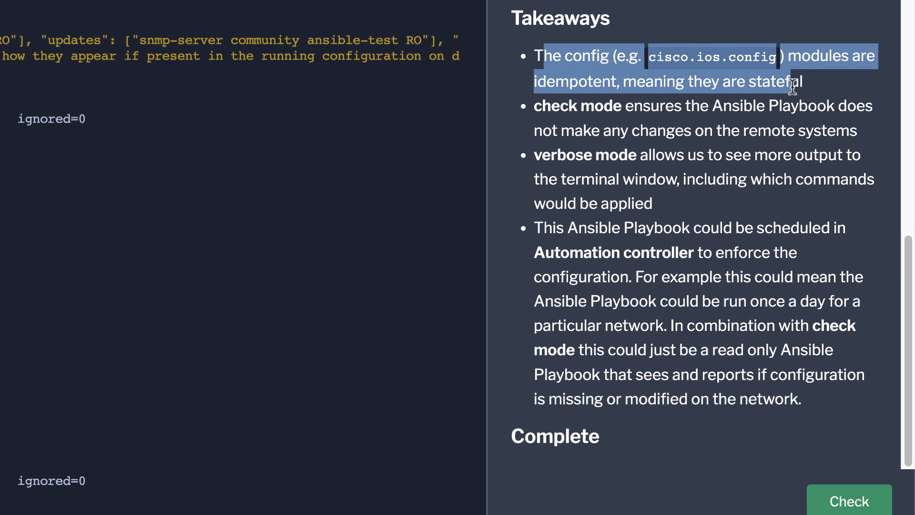
mouse_move(535, 105)
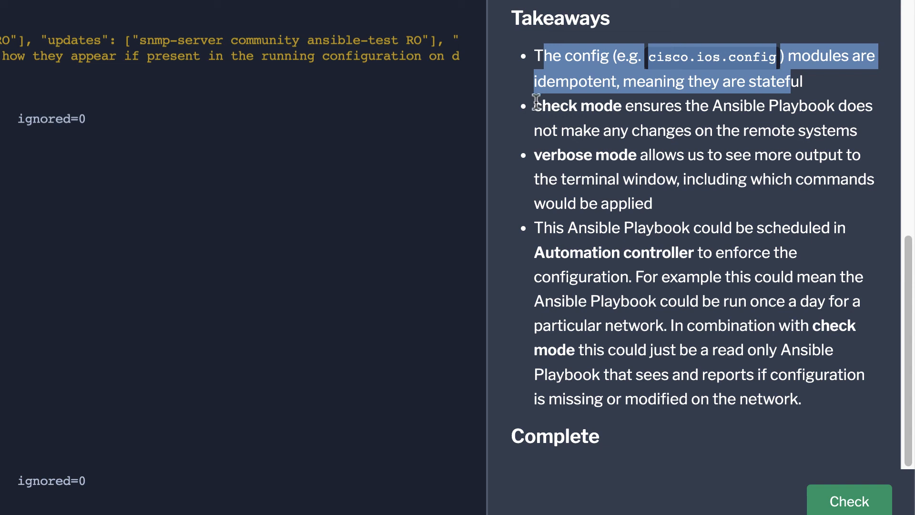
Highlight the verbose mode takeaway in the Takeaways list.
drag(533, 106, 853, 130)
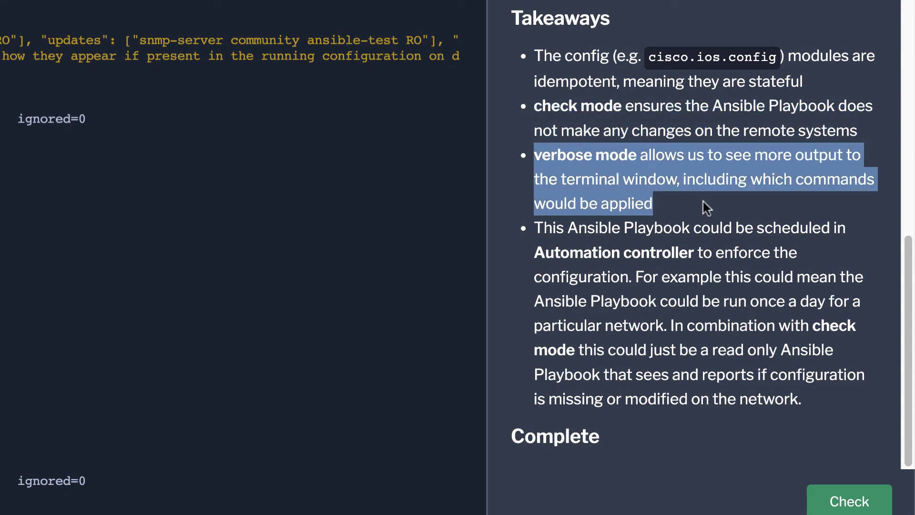
mouse_move(696, 209)
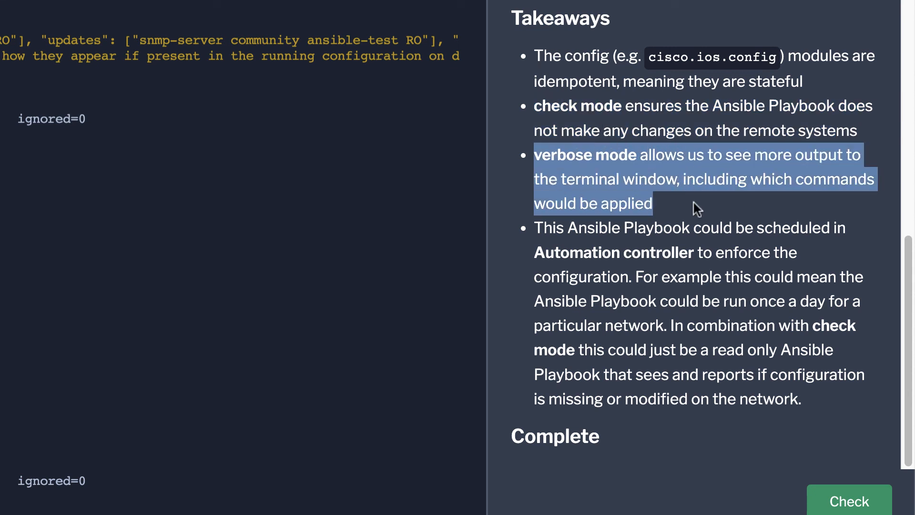